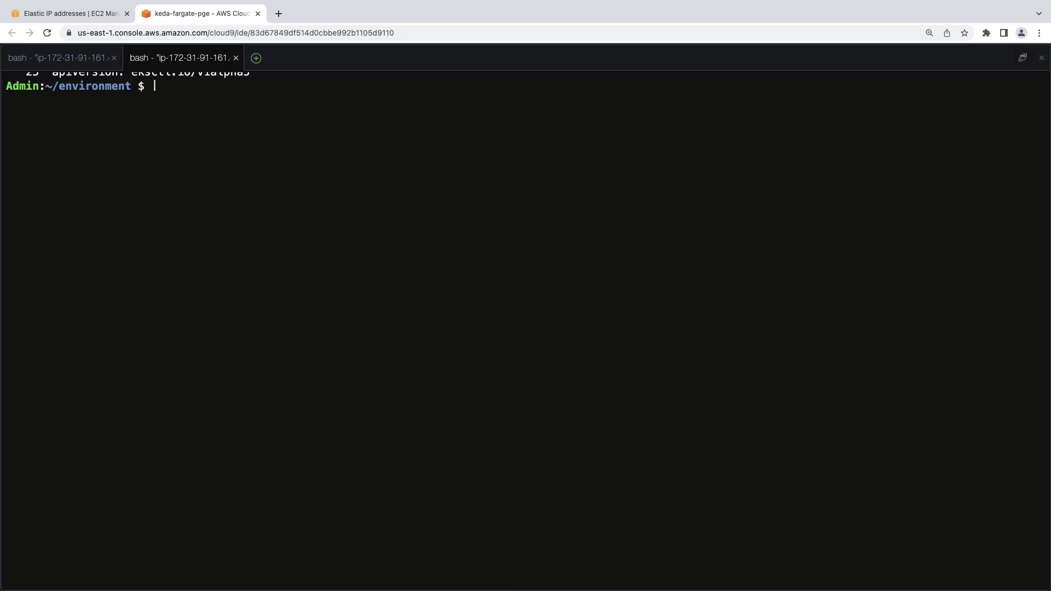
Step: Review eks-cluster-config.yaml and create the AMP-KEDA-Fargate cluster from it with eksctl
{"action": "type", "text": "cat eks-cluster-config.yaml"}
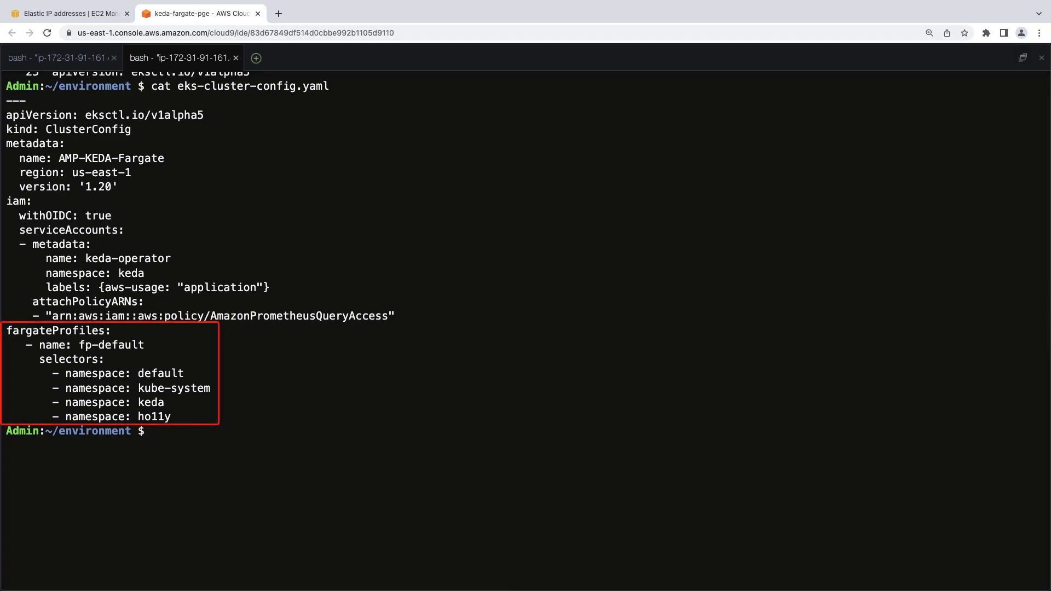
{"action": "type", "text": "eksctl create cluster -f eks-cluster-config.yaml"}
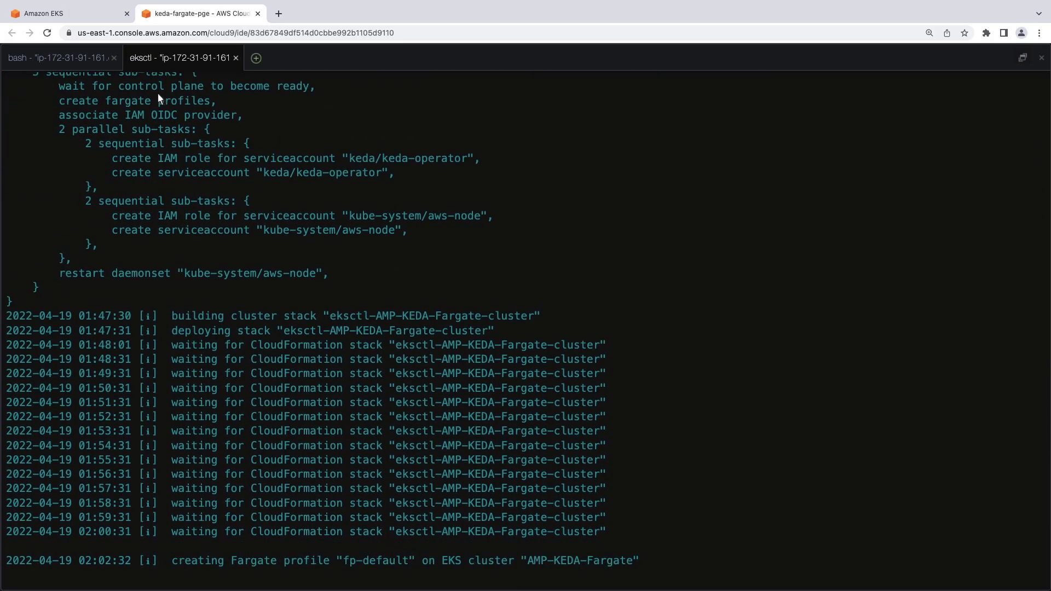
Step: Check the fp-default Fargate profile in the EKS console, then return to Cloud9
{"action": "left_click", "coordinate": [67, 13]}
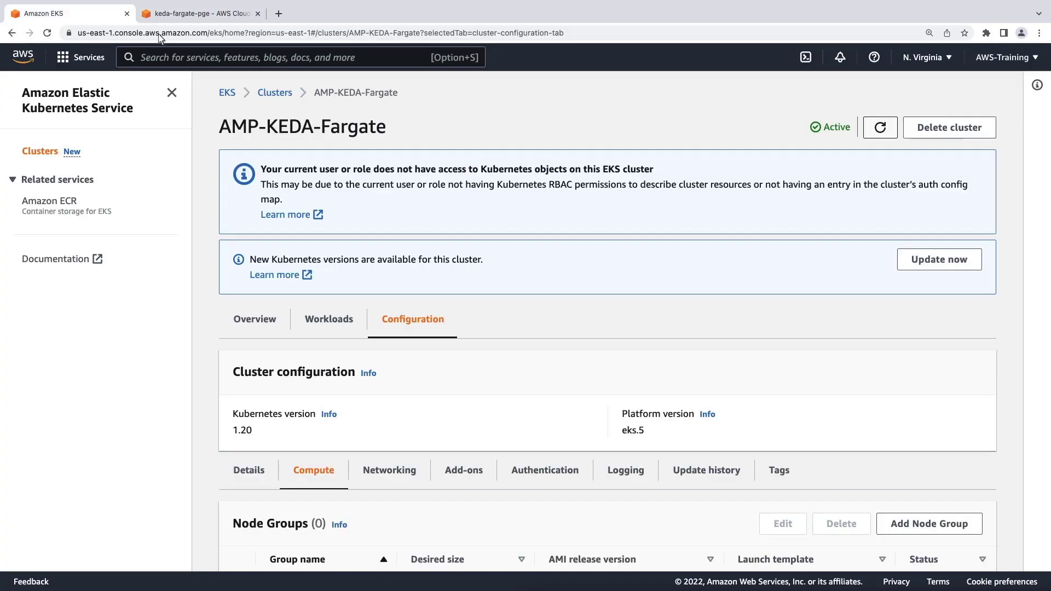
{"action": "mouse_move", "coordinate": [928, 250]}
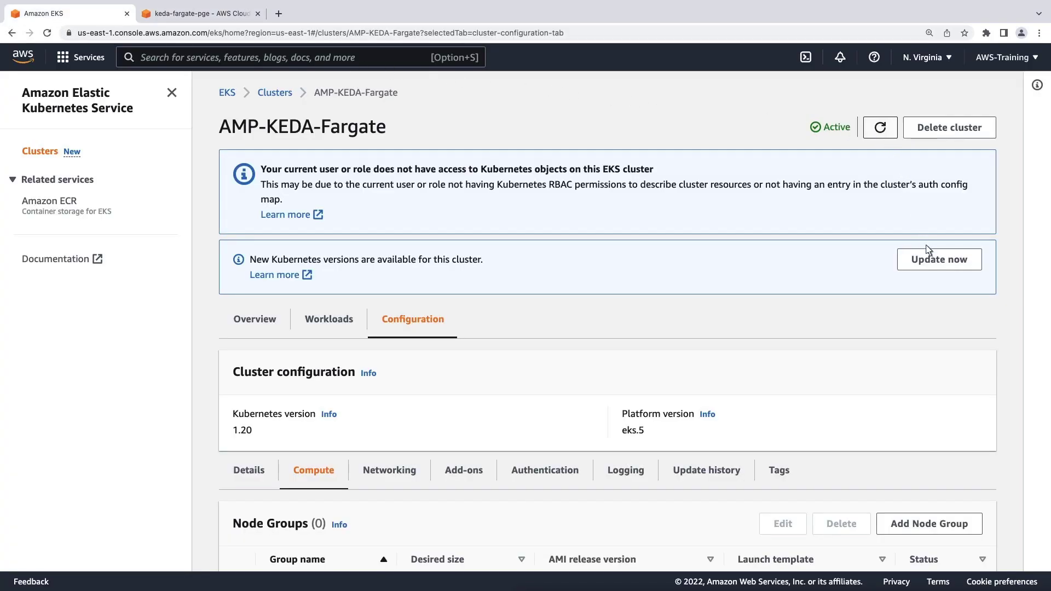
{"action": "scroll", "scroll_direction": "down", "scroll_amount": 3}
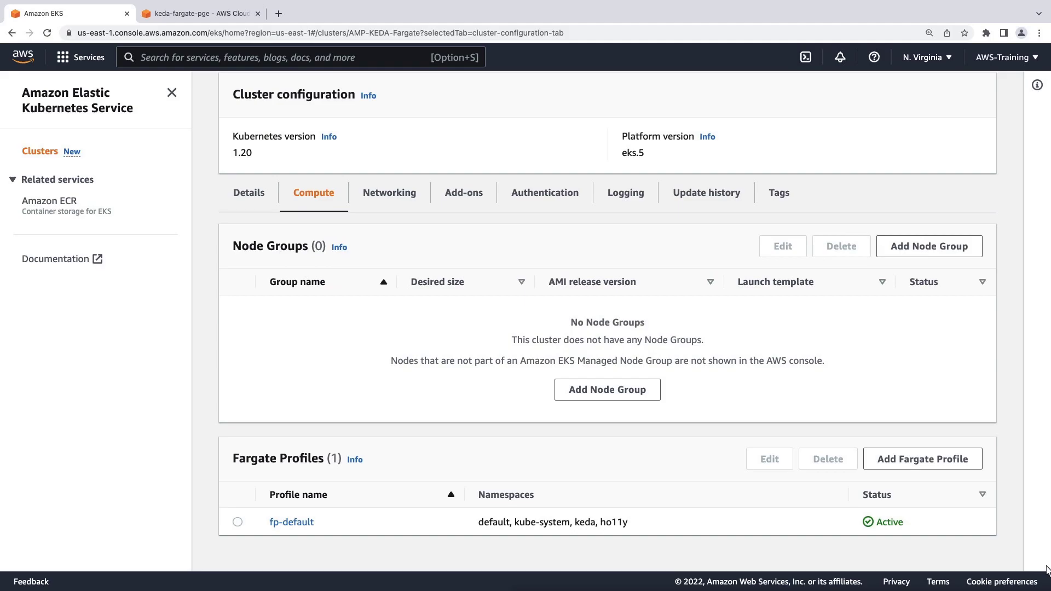
{"action": "left_click", "coordinate": [198, 13]}
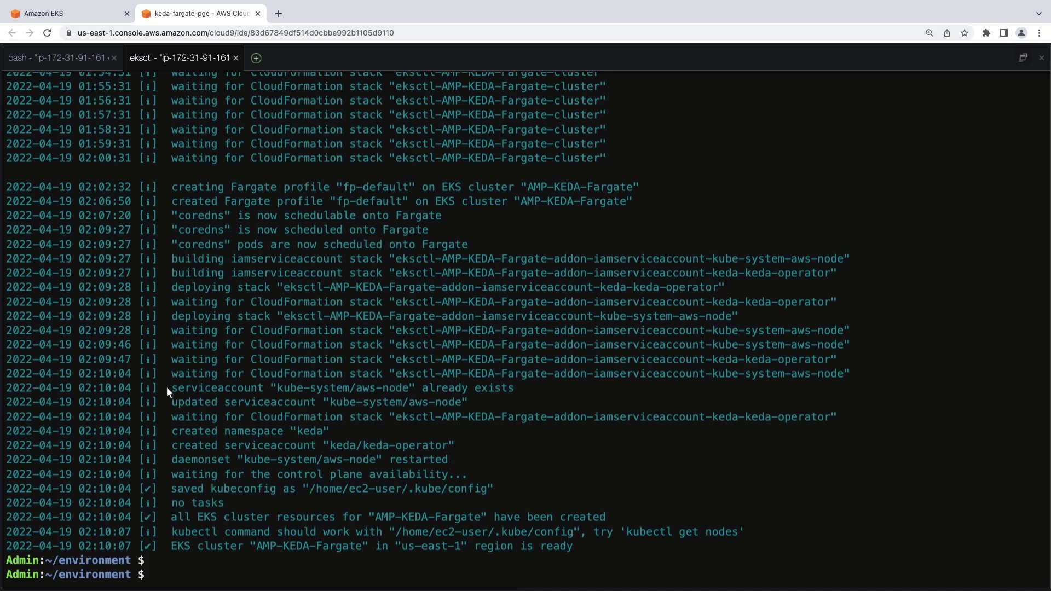
Step: List cluster pods, add the kedacore Helm repo, and install KEDA with values.yaml
{"action": "type", "text": "cat eks-cluster-config.yaml"}
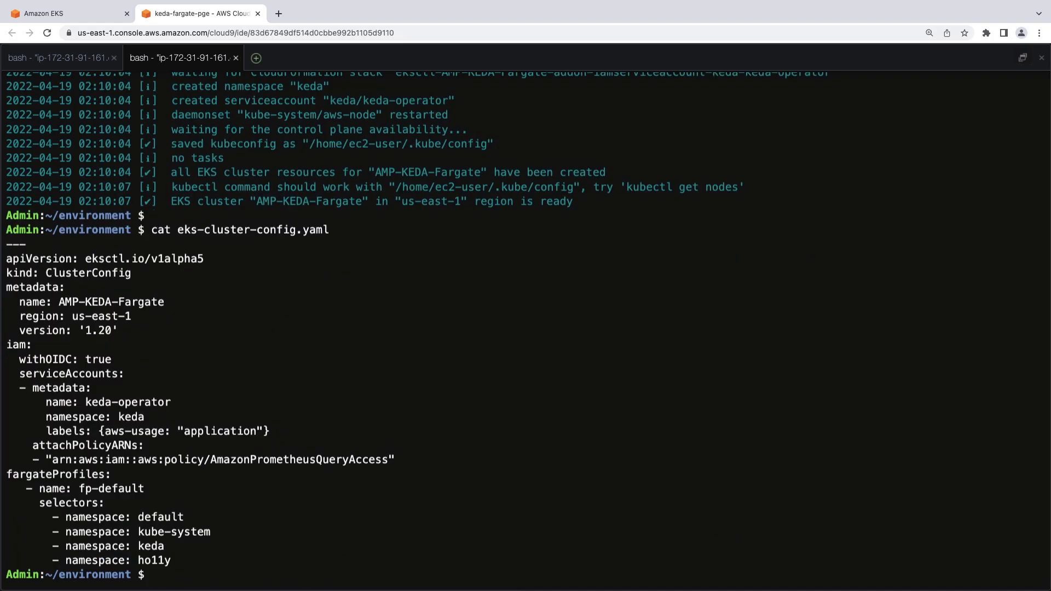
{"action": "type", "text": "kubectl get pods -A"}
{"action": "type", "text": "helm repo add kedacore https://kedacore.github.io/charts"}
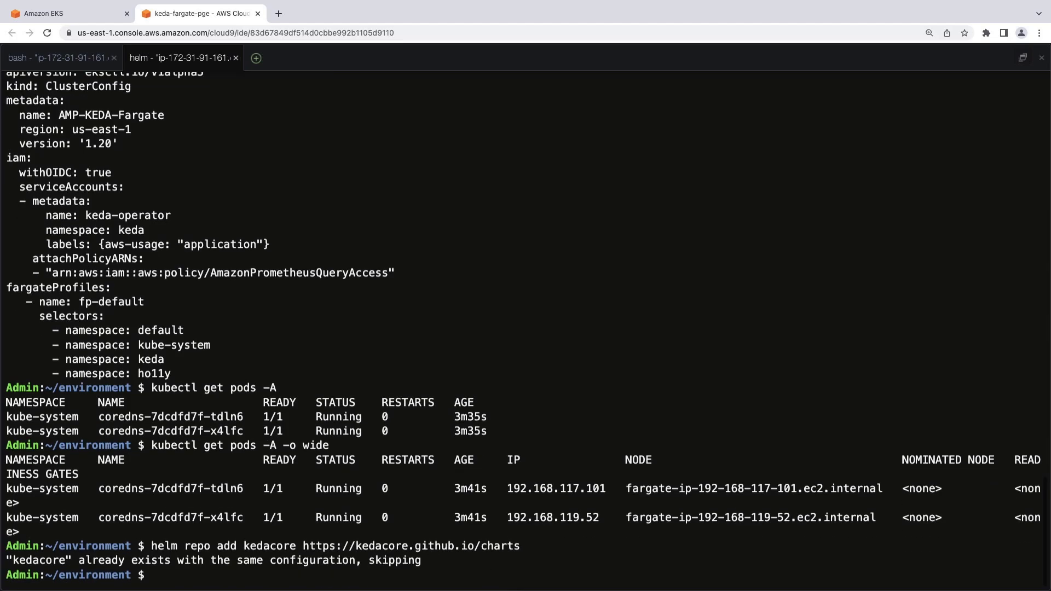
{"action": "type", "text": "cat.."}
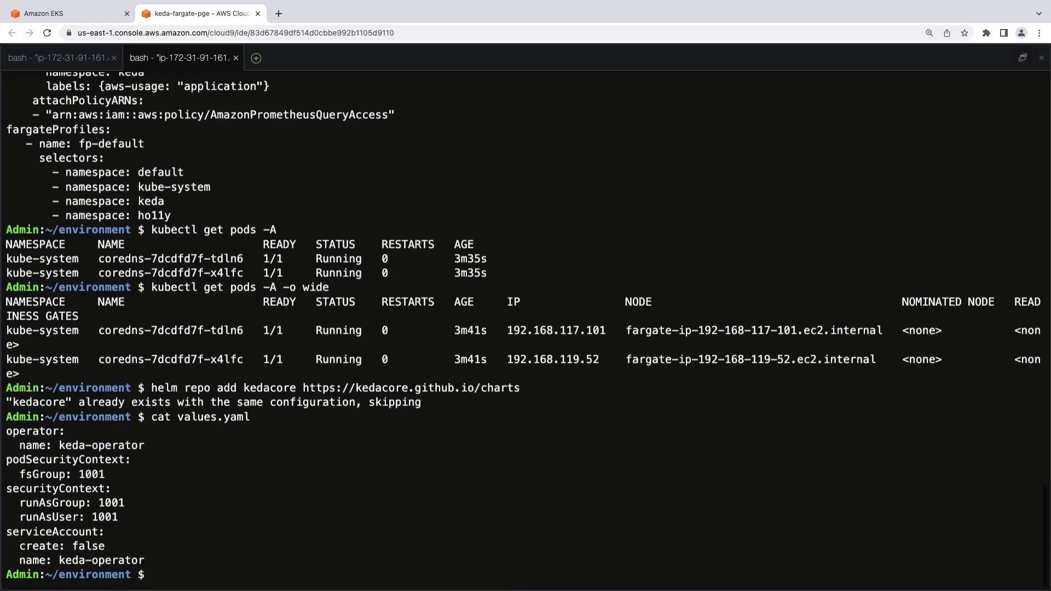
{"action": "type", "text": "helm..."}
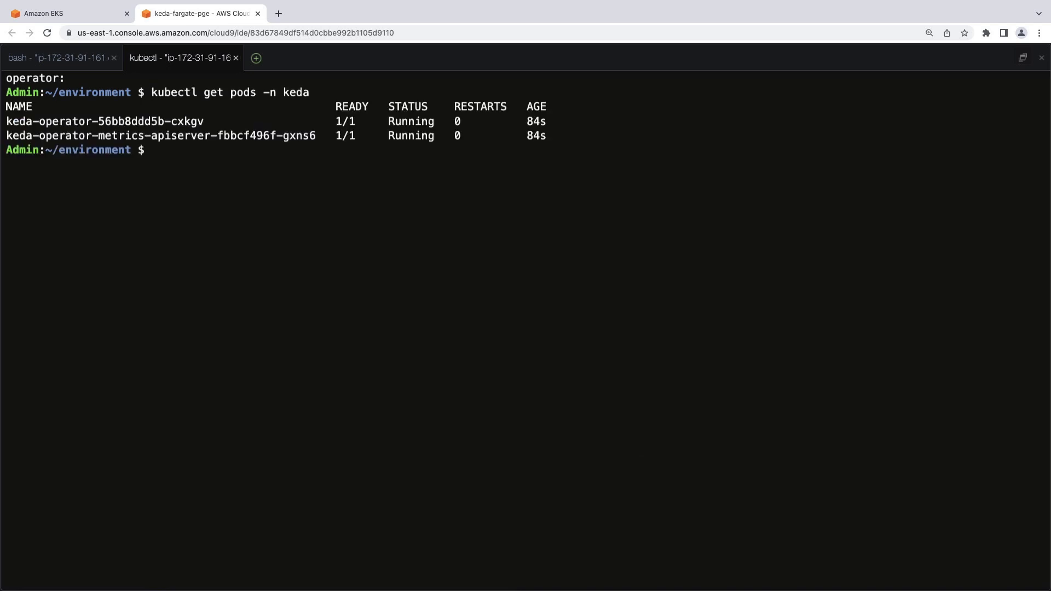
Step: Create a Prometheus workspace aliased AMP-KEDA-Fargate in us-east-1 via aws amp create-workspace
{"action": "type", "text": "aws amp create-workspace --alias AMP-KEDA-Fargate --region us-east-1"}
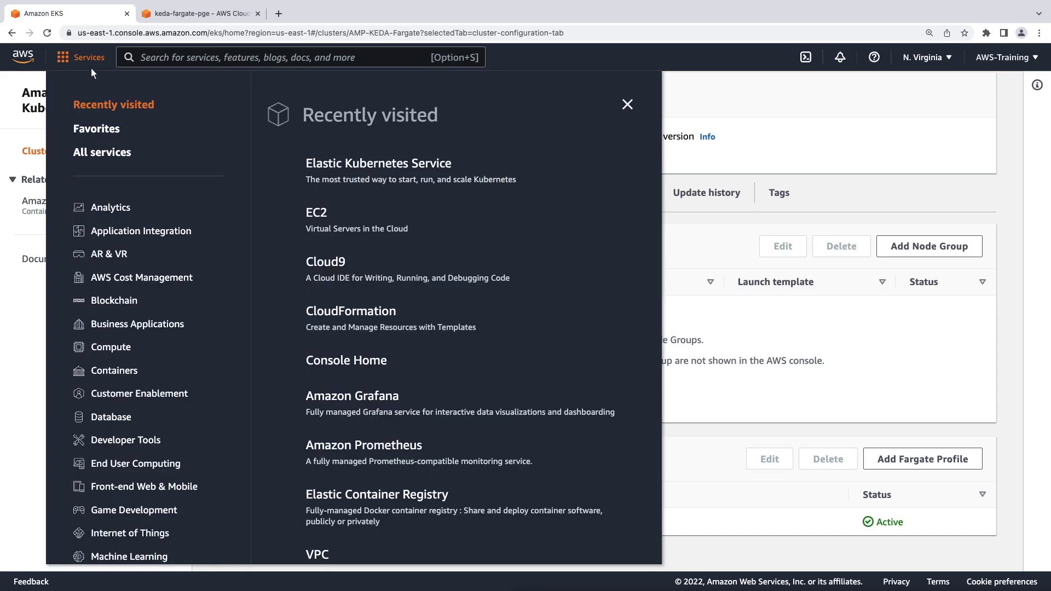
Step: View the AMP-KEDA-Fargate workspace details in the Prometheus console, then return to Cloud9
{"action": "left_click", "coordinate": [363, 444]}
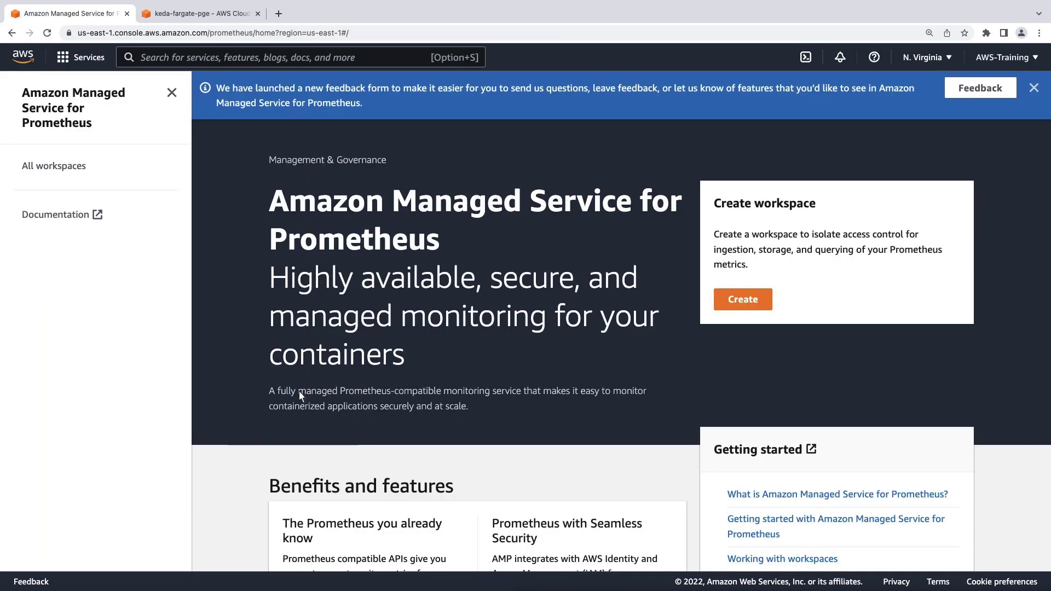
{"action": "left_click", "coordinate": [54, 165]}
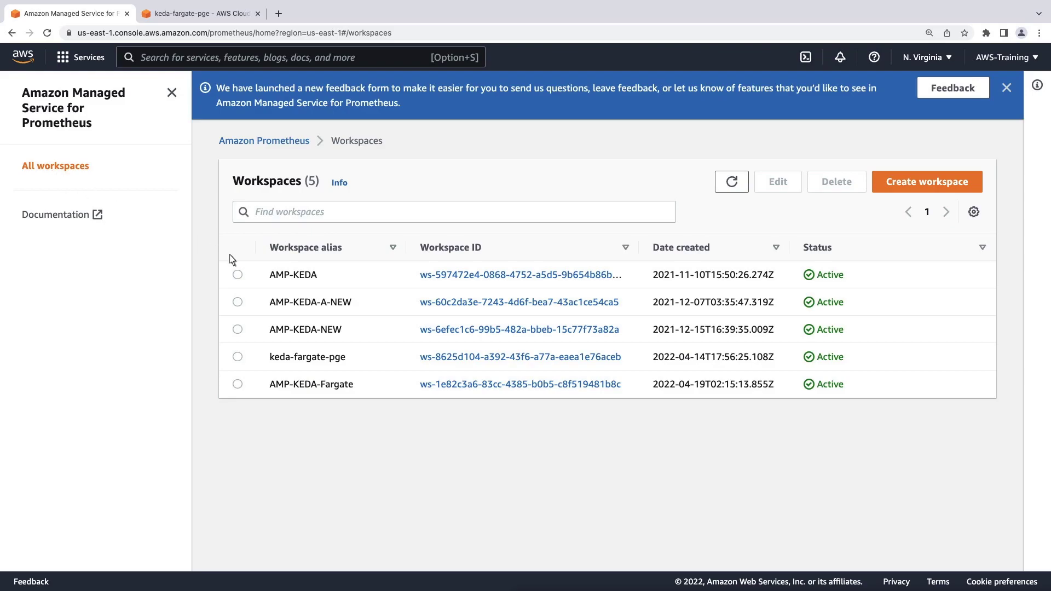
{"action": "mouse_move", "coordinate": [519, 384]}
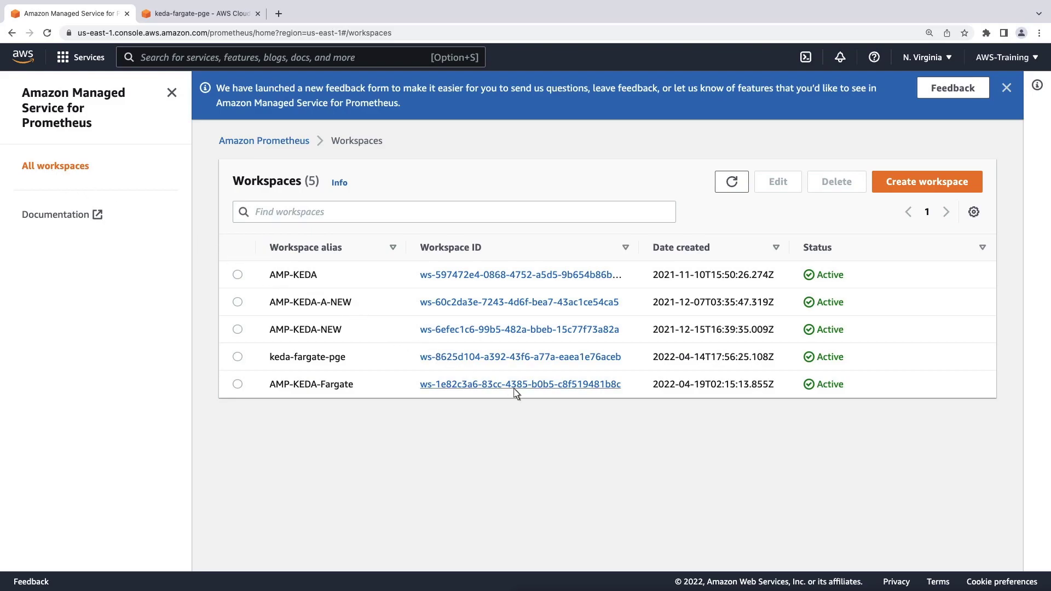
{"action": "left_click", "coordinate": [520, 383]}
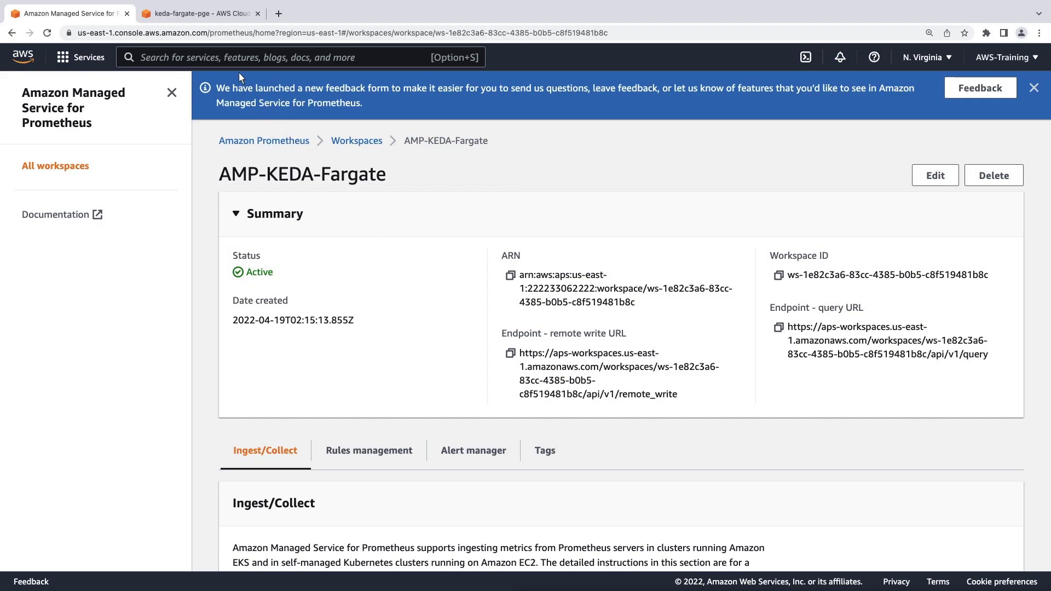
{"action": "left_click", "coordinate": [197, 12]}
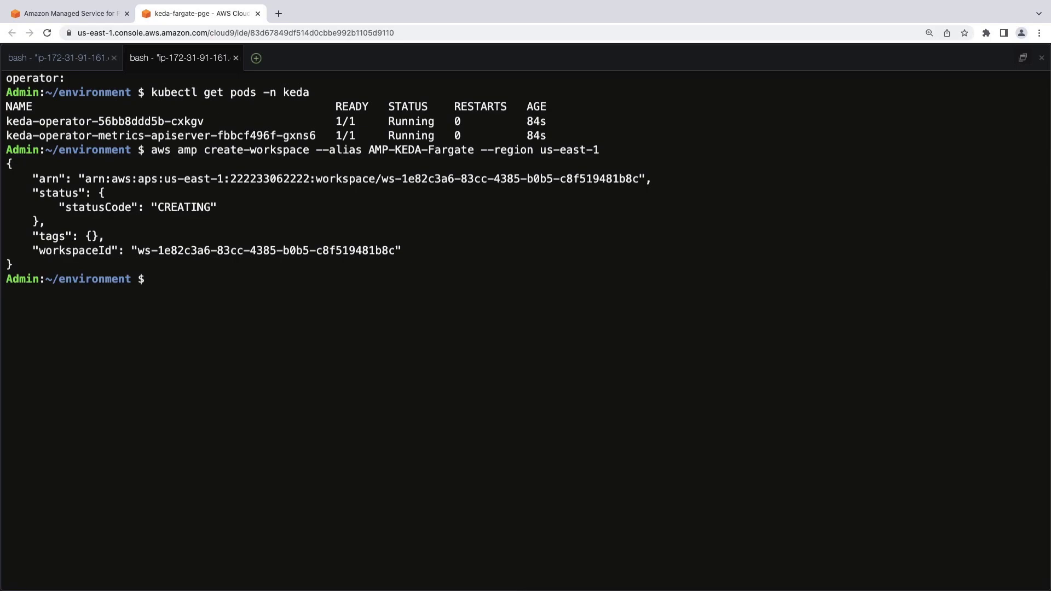
Step: Clone aws-o11y-recipes, export account ID and us-east-1 region, build ho11y and log in to ECR
{"action": "type", "text": "git..."}
{"action": "type", "text": "cd ./aws-o11y-recipes/sandbox/ho11y/"}
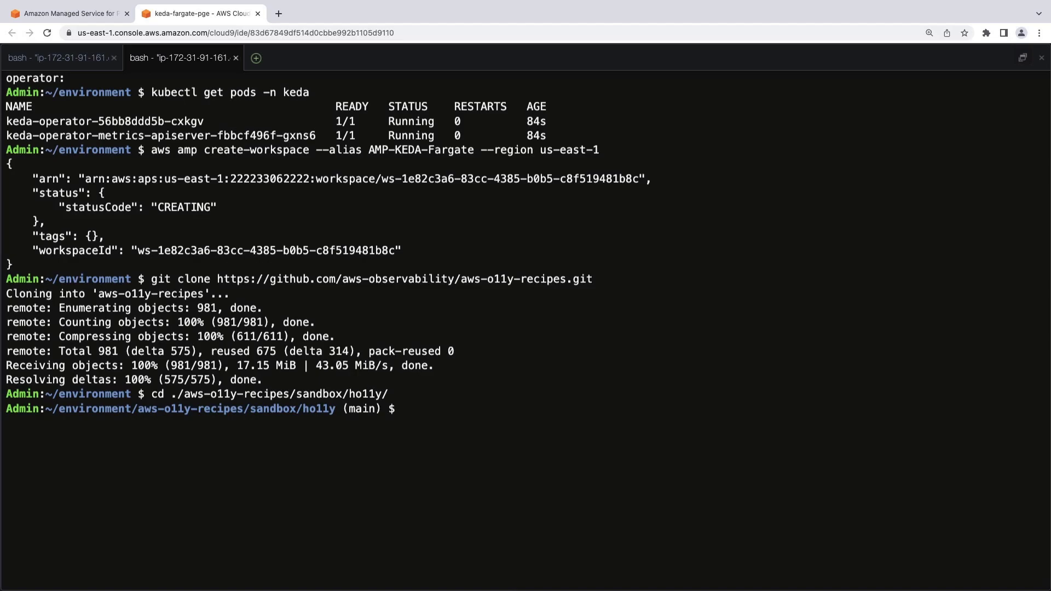
{"action": "type", "text": "export AMP_ACCOUNT_ID="}
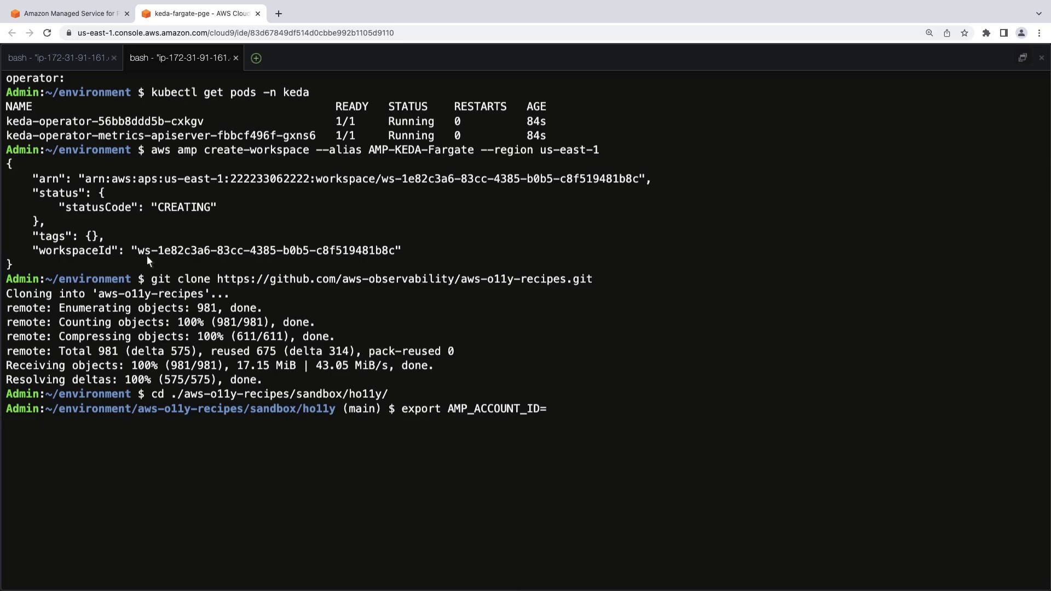
{"action": "left_click", "coordinate": [57, 58]}
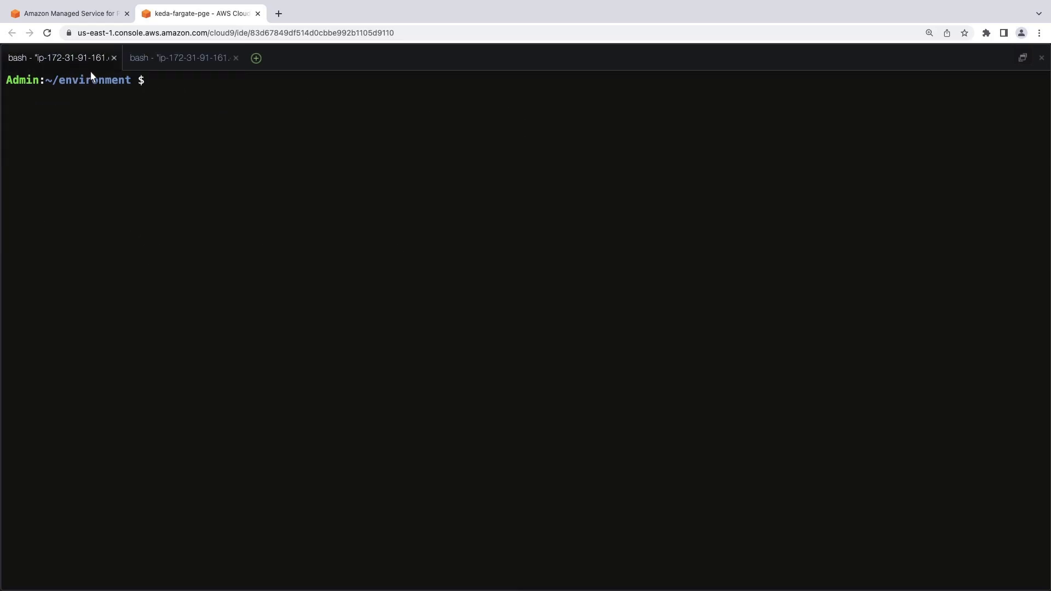
{"action": "type", "text": "history..."}
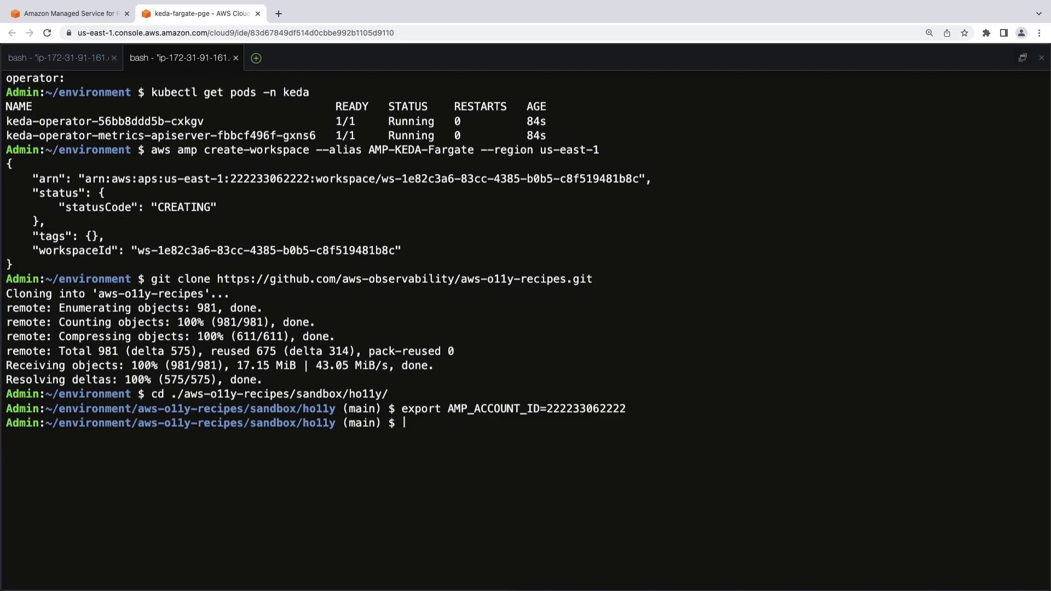
{"action": "type", "text": "export AWS_REGION=us-east-1"}
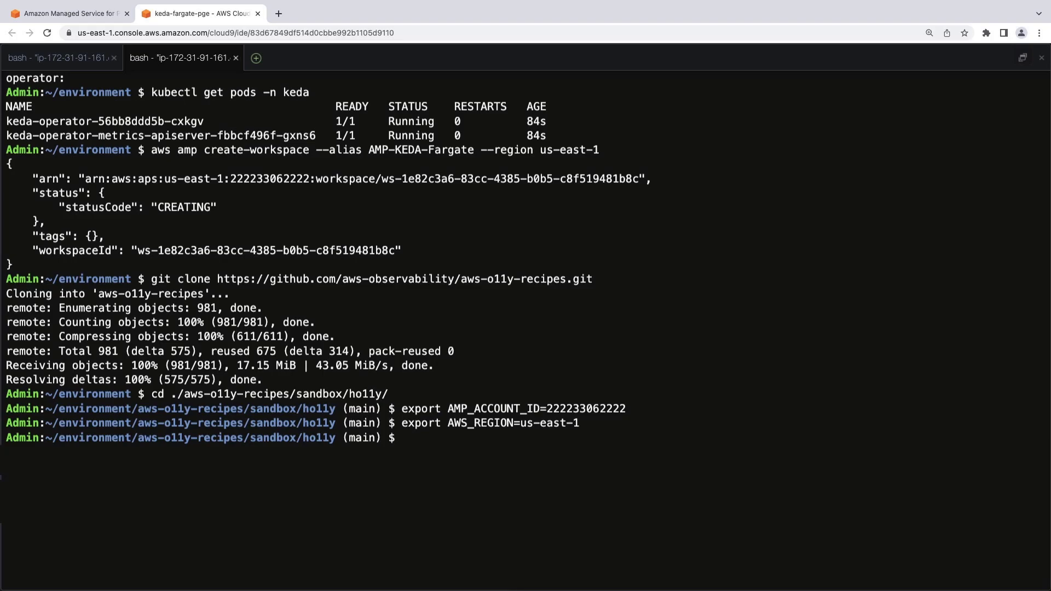
{"action": "type", "text": "docker..."}
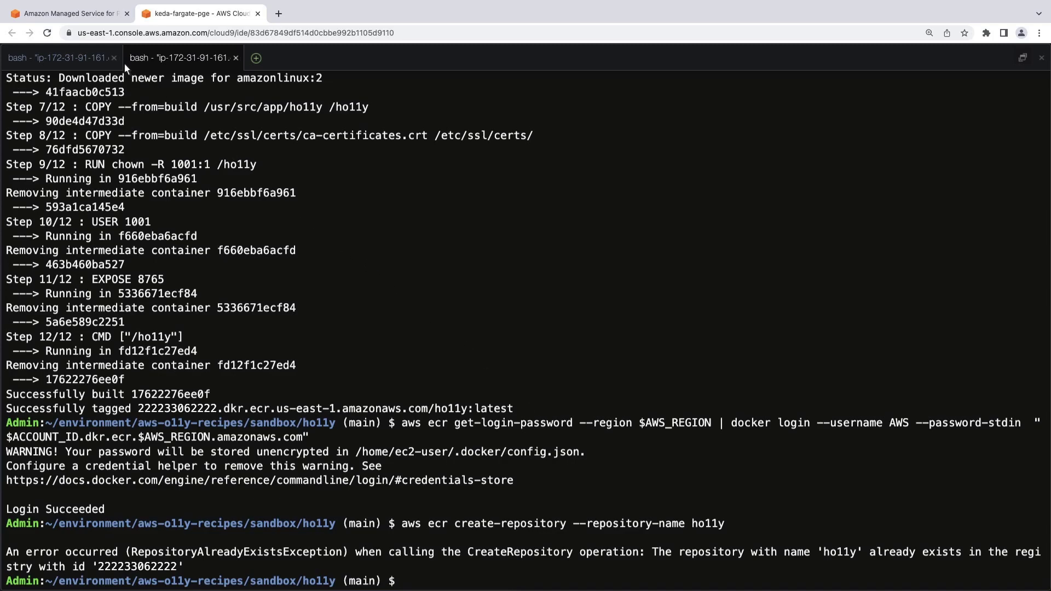
Step: Inspect the latest ho11y image in the ECR repository, then go back to Cloud9
{"action": "left_click", "coordinate": [67, 13]}
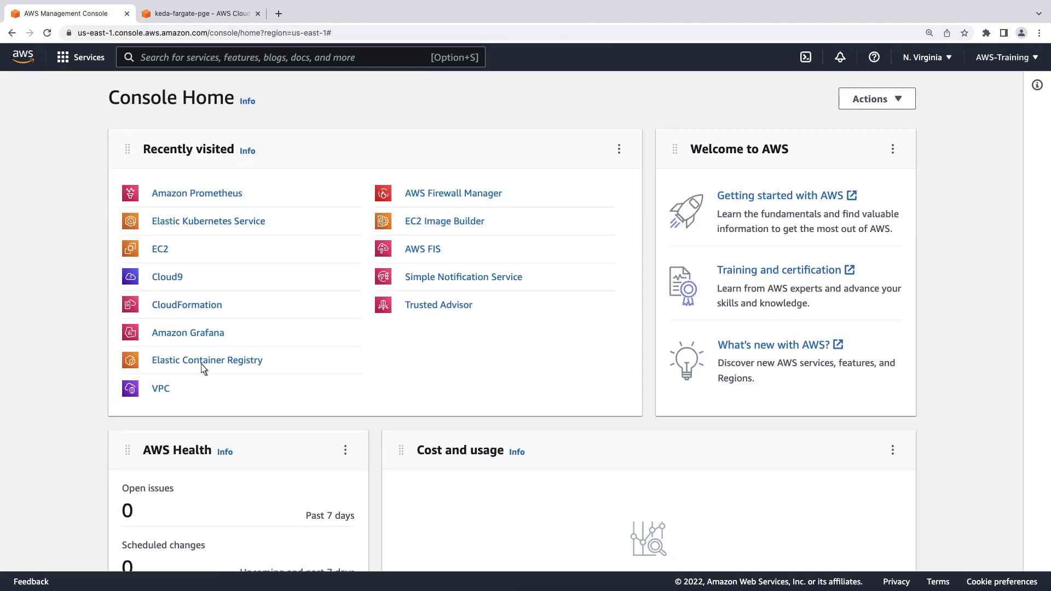
{"action": "left_click", "coordinate": [206, 361]}
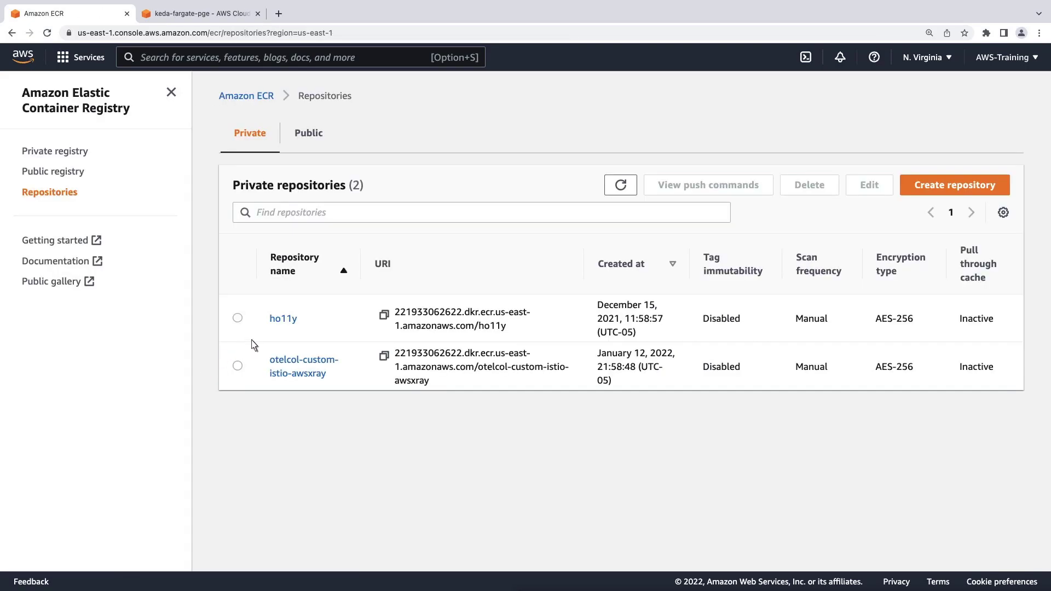
{"action": "left_click", "coordinate": [283, 318]}
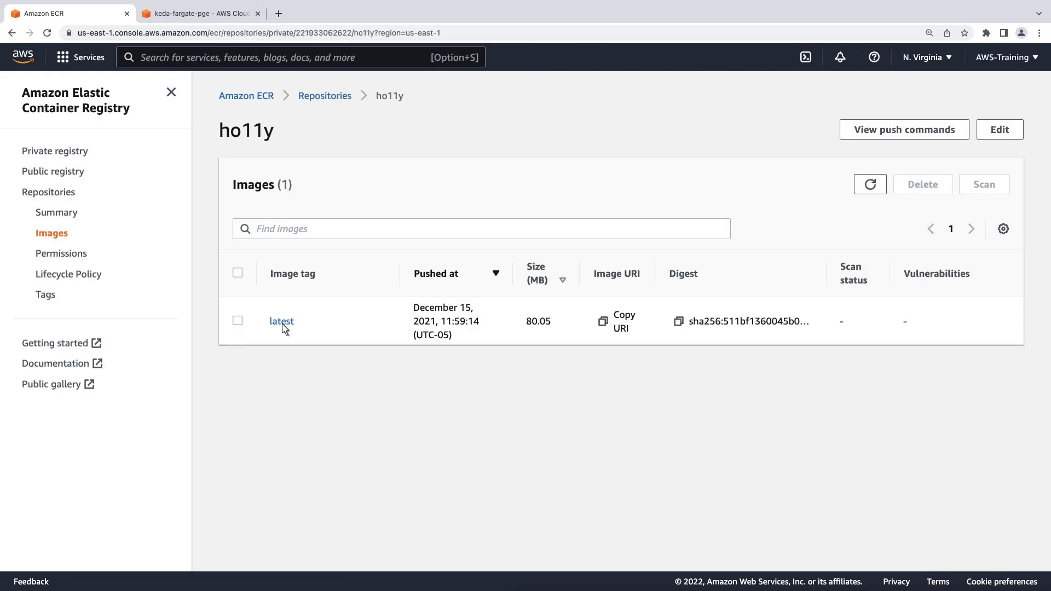
{"action": "left_click", "coordinate": [281, 321]}
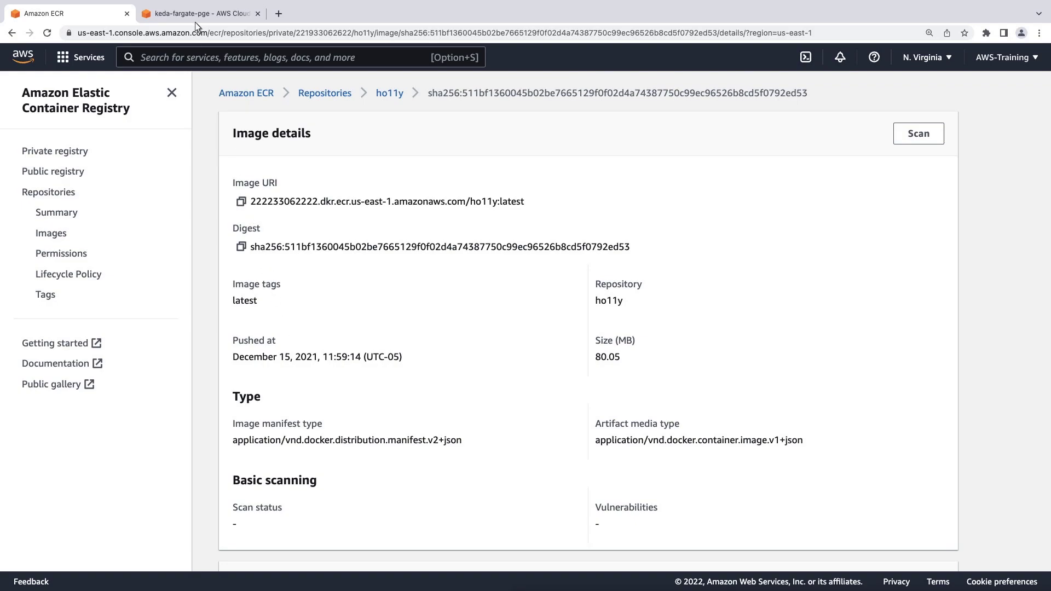
{"action": "left_click", "coordinate": [199, 13]}
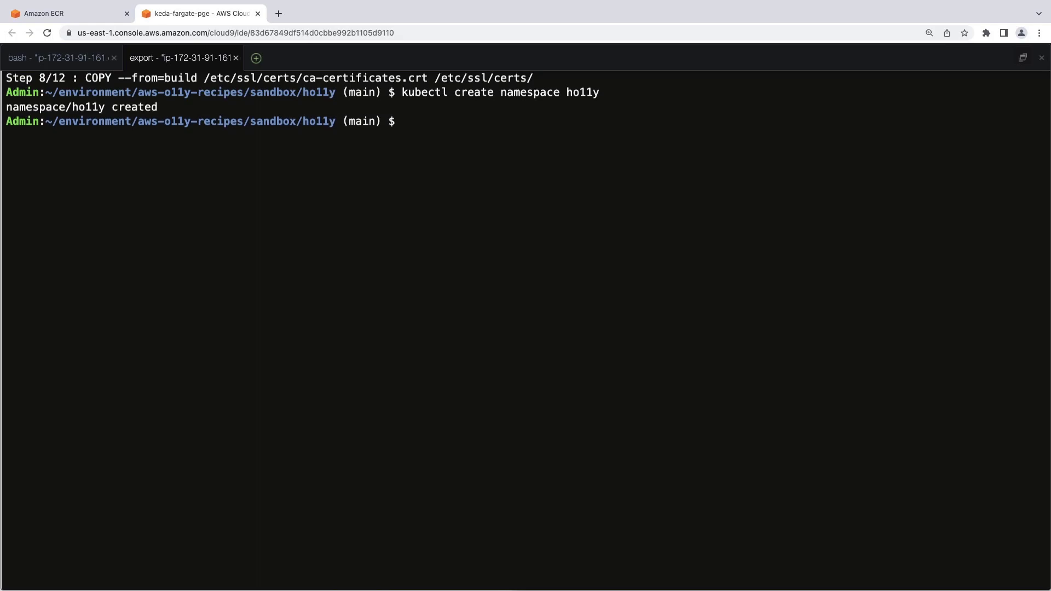
Step: Apply holly.yaml to the ho11y namespace and confirm frontend, downstream0 and downstream1 pods run
{"action": "type", "text": "ls"}
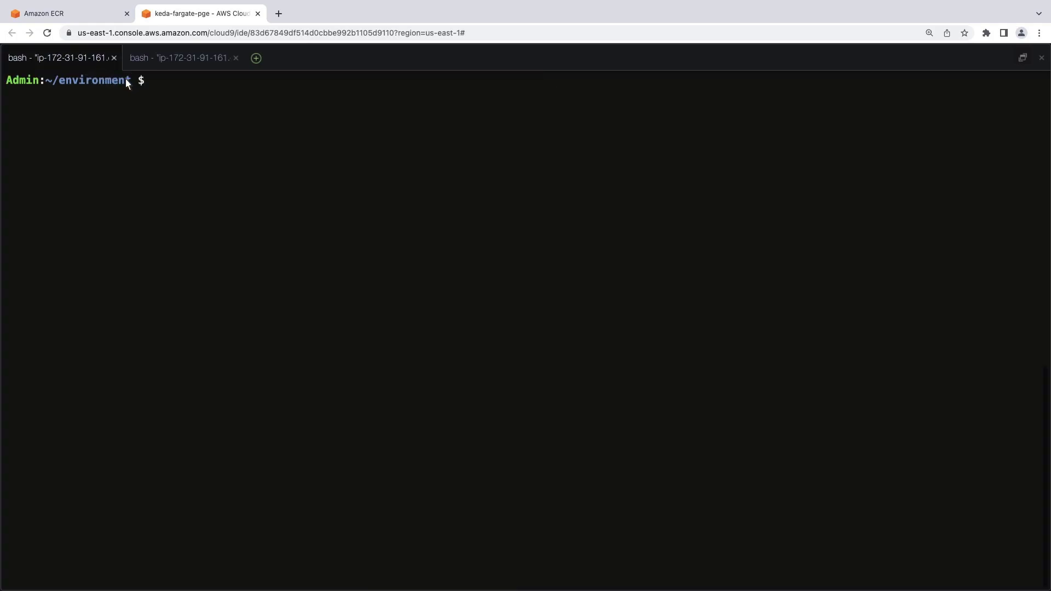
{"action": "type", "text": "ls"}
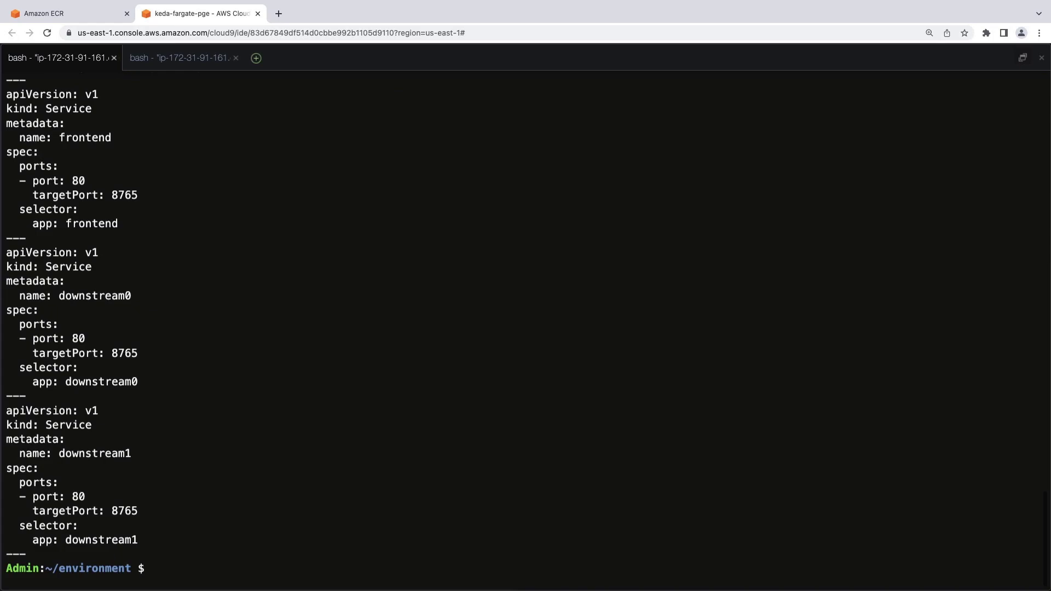
{"action": "type", "text": "less holly.yaml"}
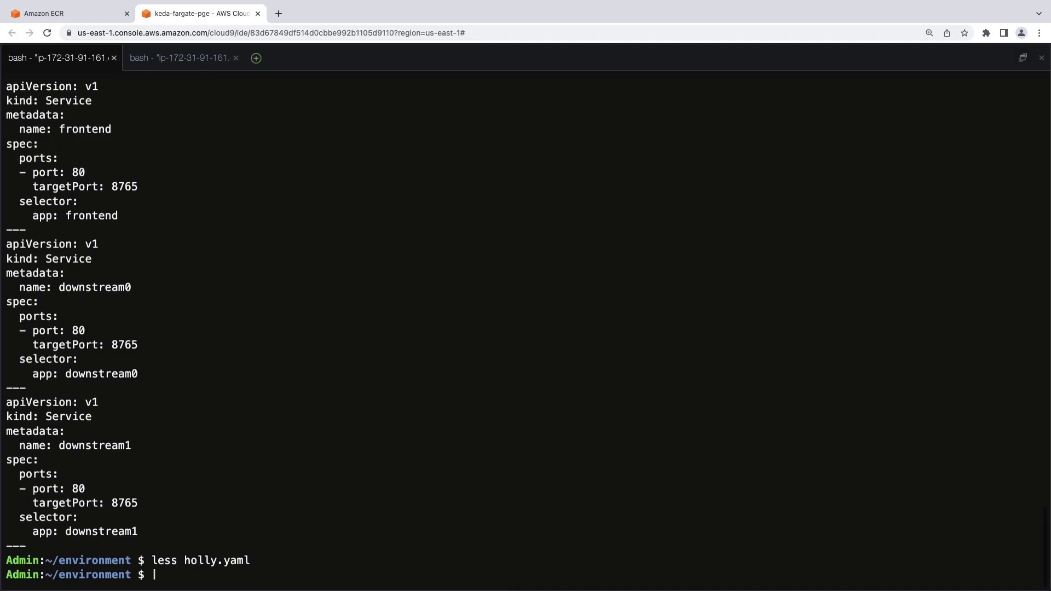
{"action": "type", "text": "kubectl apply -f holly.yaml -n ho11y"}
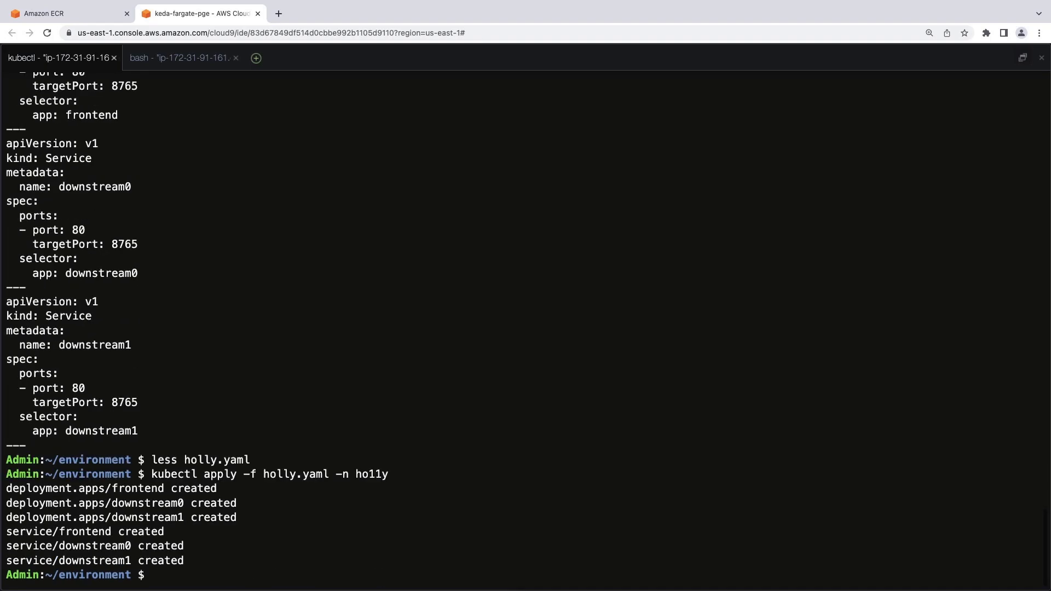
{"action": "type", "text": "kubectl get pods -n ho11y"}
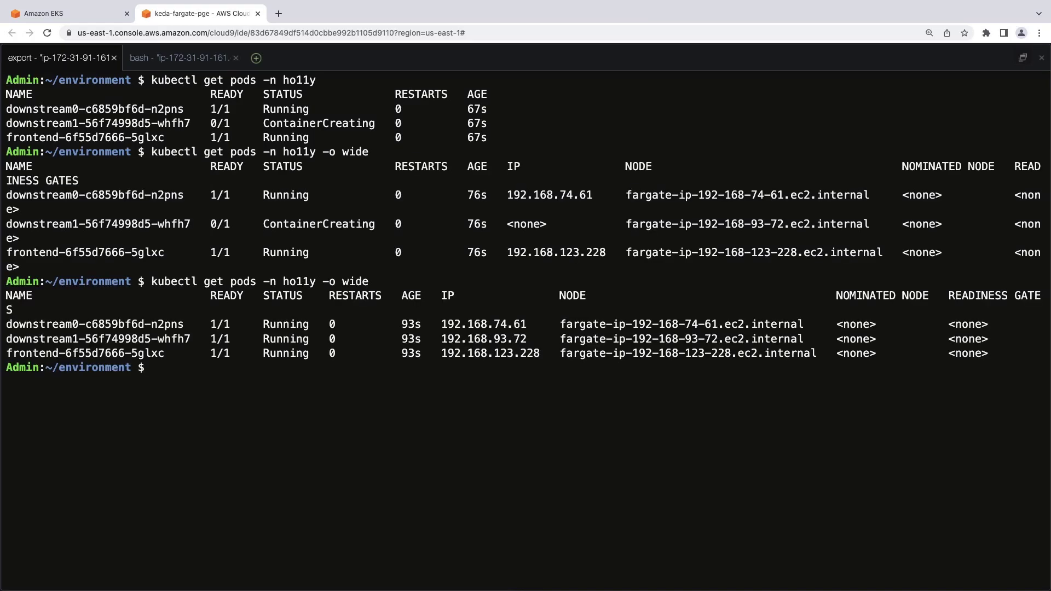
{"action": "type", "text": "clear"}
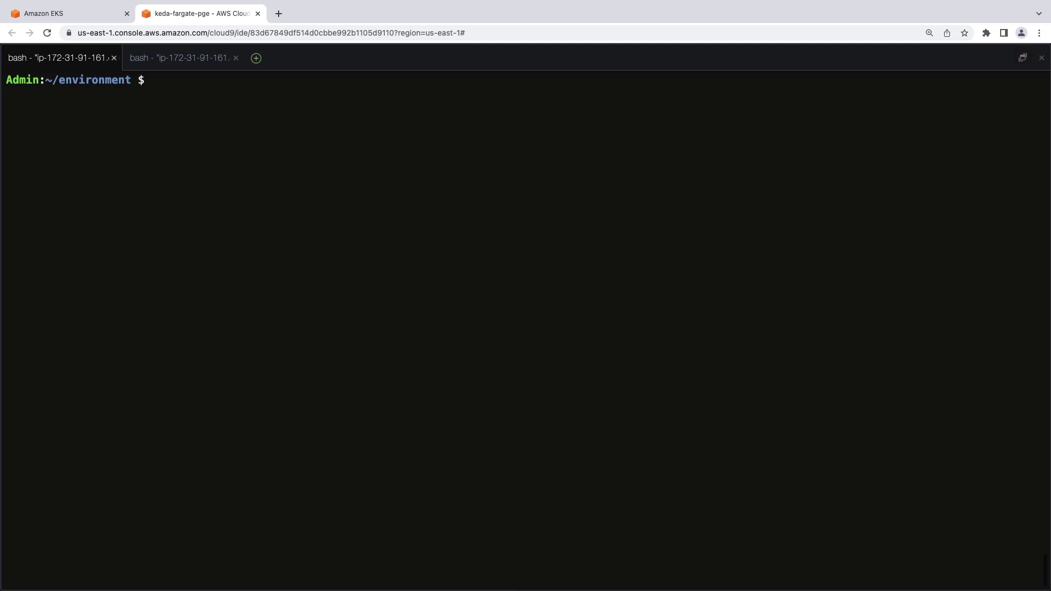
Step: Create the adot-collector IAM service account and export and echo the workspace's REMOTE_WRITE_URL
{"action": "type", "text": "export AMP_KEDA_CLUSTER=AMP-KEDA-Fargate"}
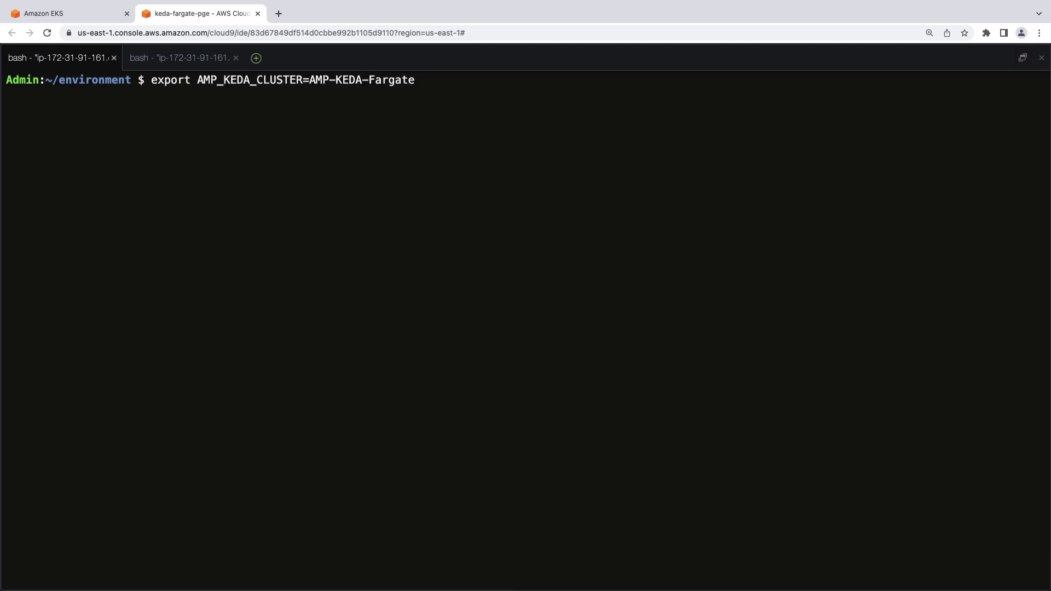
{"action": "type", "text": "eksctl create iamserviceaccount --name adot-collector --namespace ho11y --cluster"}
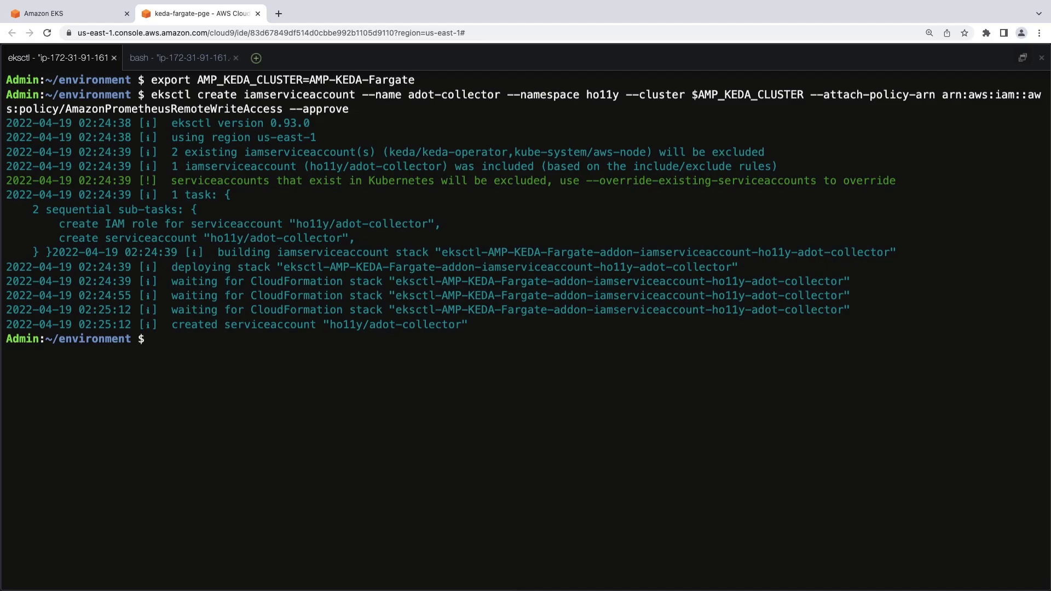
{"action": "type", "text": "export WORKSPACE=$(aws amp list-workspaces | jq -r '.workspaces[] | select(.alias==\"AMP-KEDA-Fargate\").workspaceId')"}
{"action": "type", "text": "ech"}
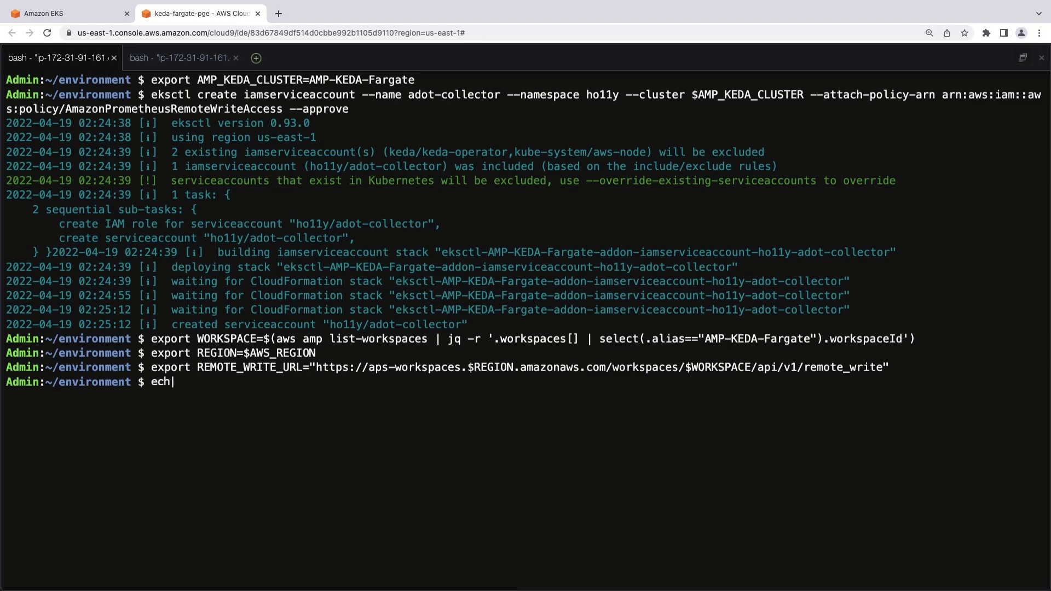
{"action": "type", "text": "o $REMOTE_WRITE_URL"}
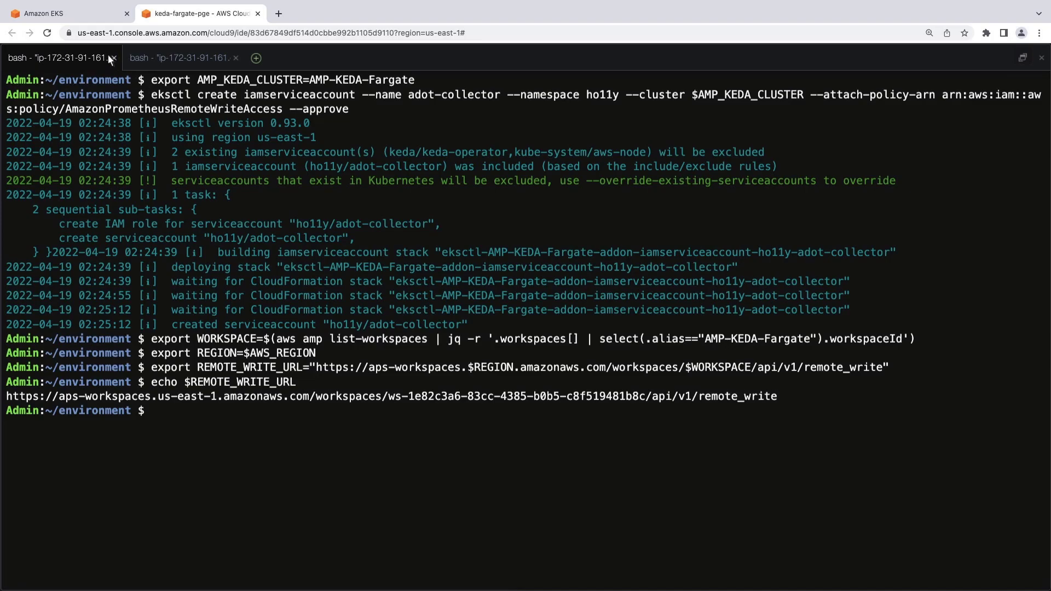
Step: Open the AMP-KEDA-Fargate workspace from Services > Amazon Prometheus to compare its remote-write endpoint
{"action": "left_click", "coordinate": [60, 13]}
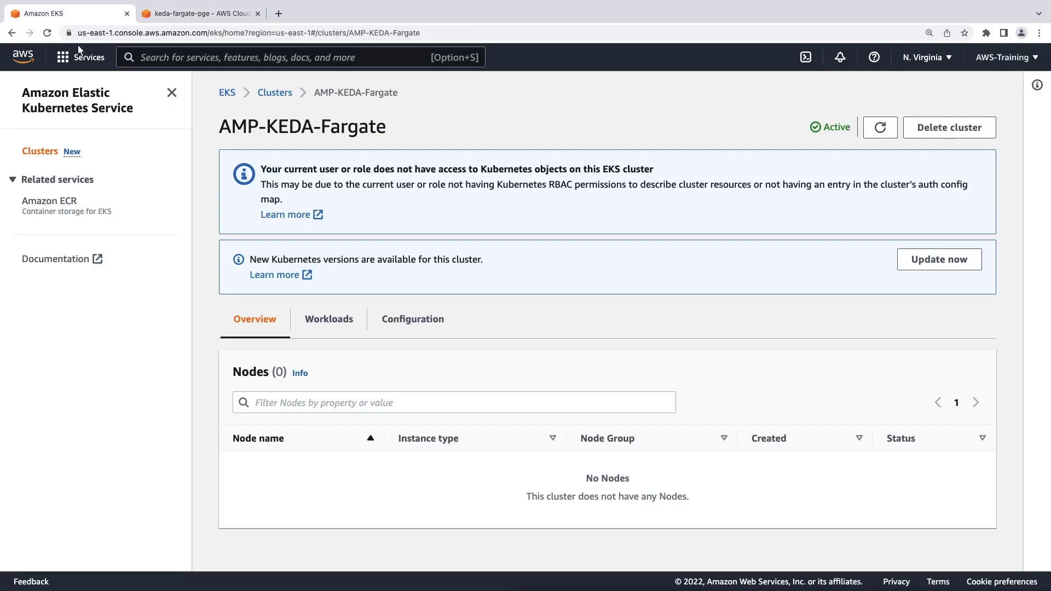
{"action": "left_click", "coordinate": [87, 57]}
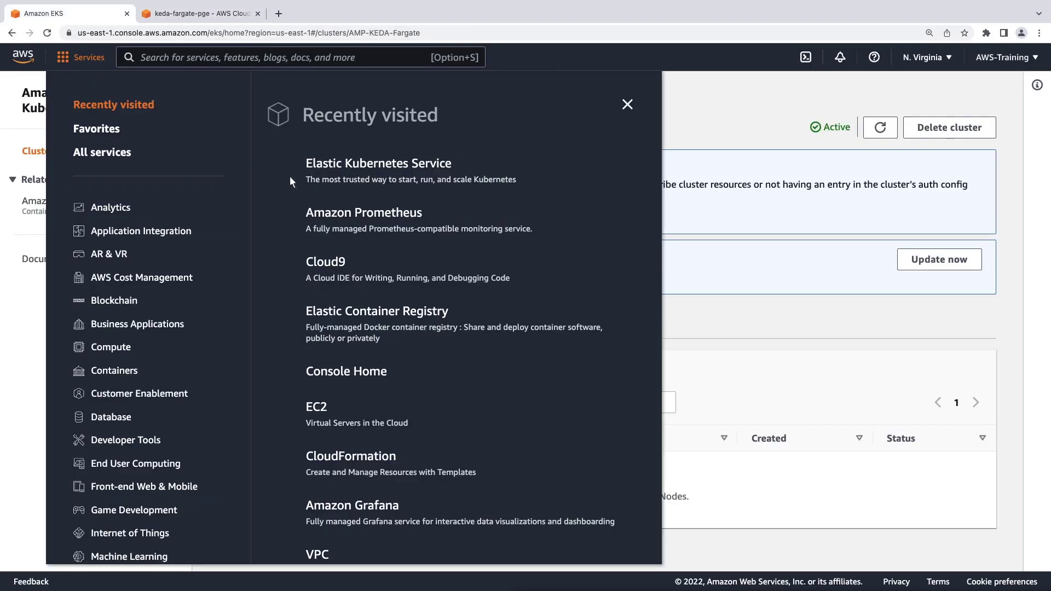
{"action": "left_click", "coordinate": [363, 212]}
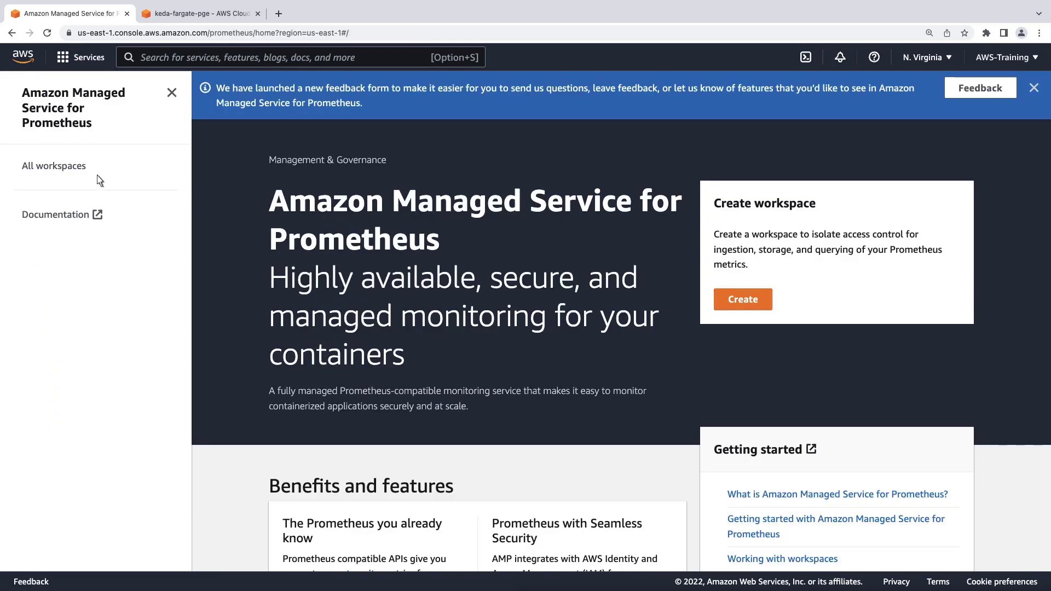
{"action": "left_click", "coordinate": [54, 165]}
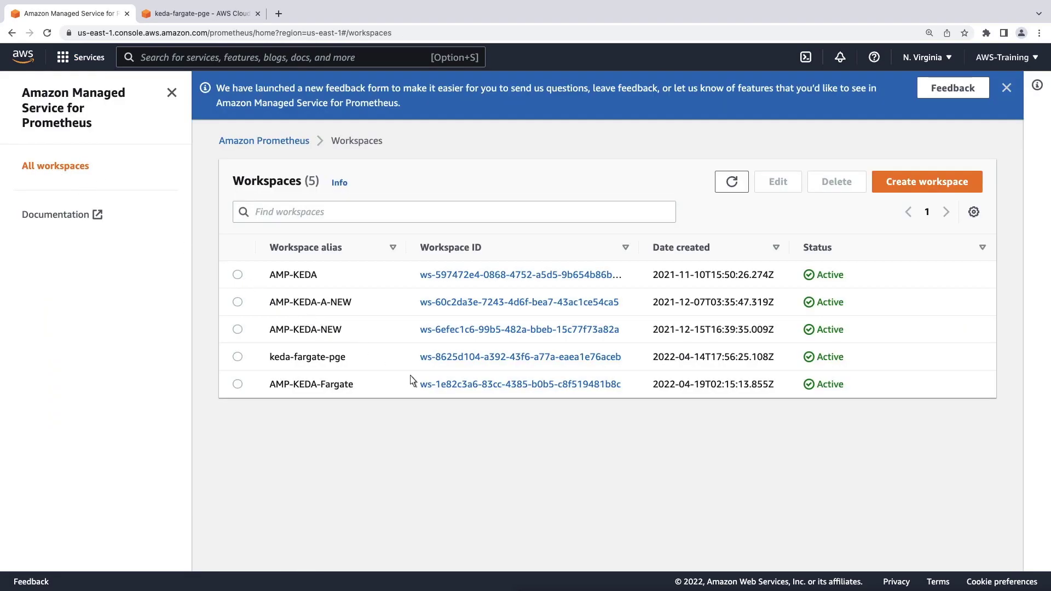
{"action": "left_click", "coordinate": [519, 384]}
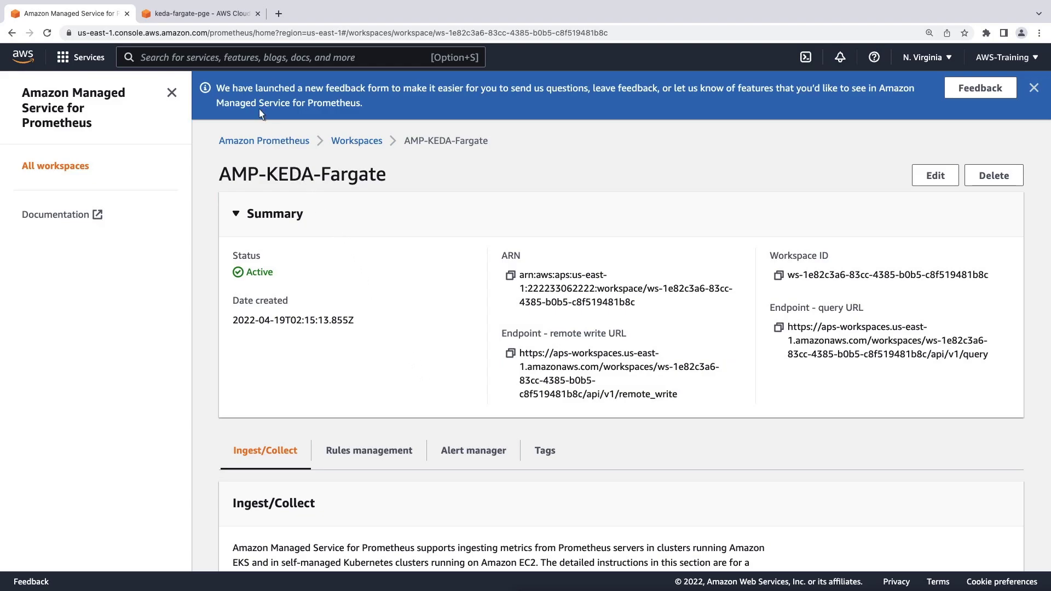
Step: Print amp-eks-adot-prometheus-daemonset.yaml to review the ADOT collector configuration
{"action": "left_click", "coordinate": [197, 13]}
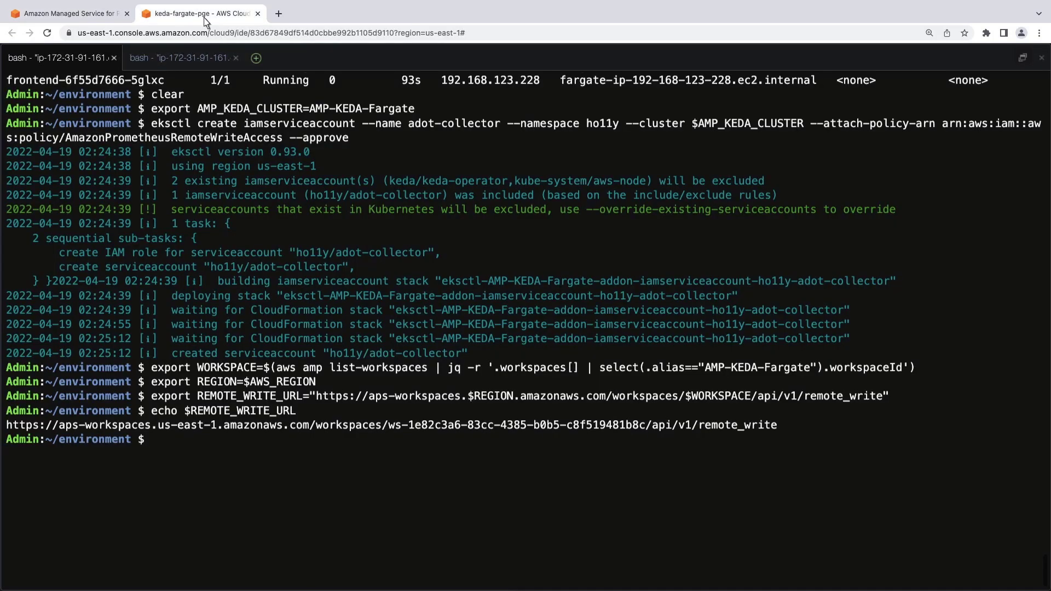
{"action": "type", "text": "c"}
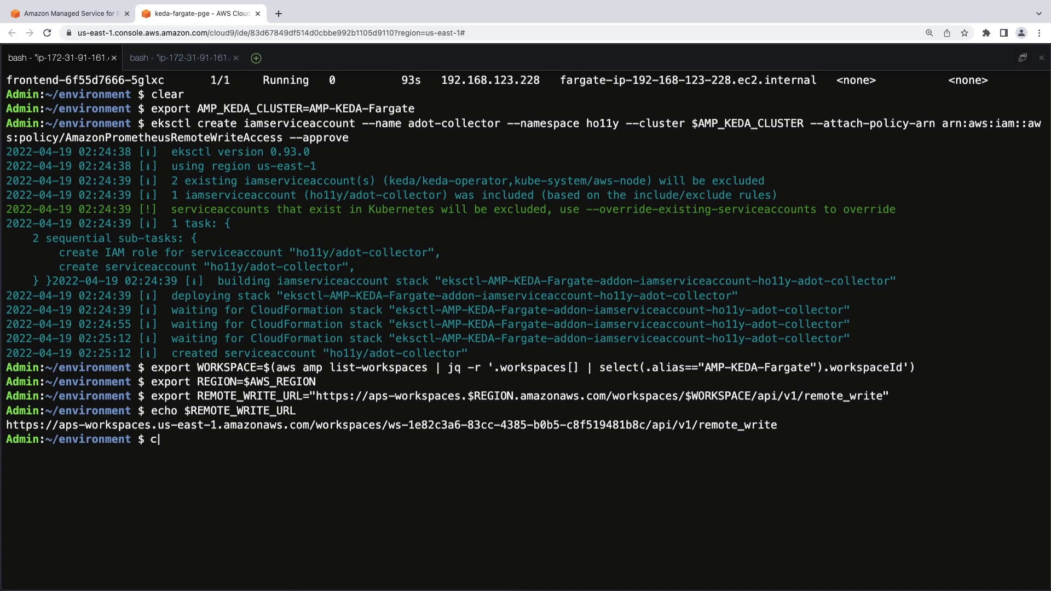
{"action": "type", "text": "at amp-eks-adot-prometheus-daemonset.yaml"}
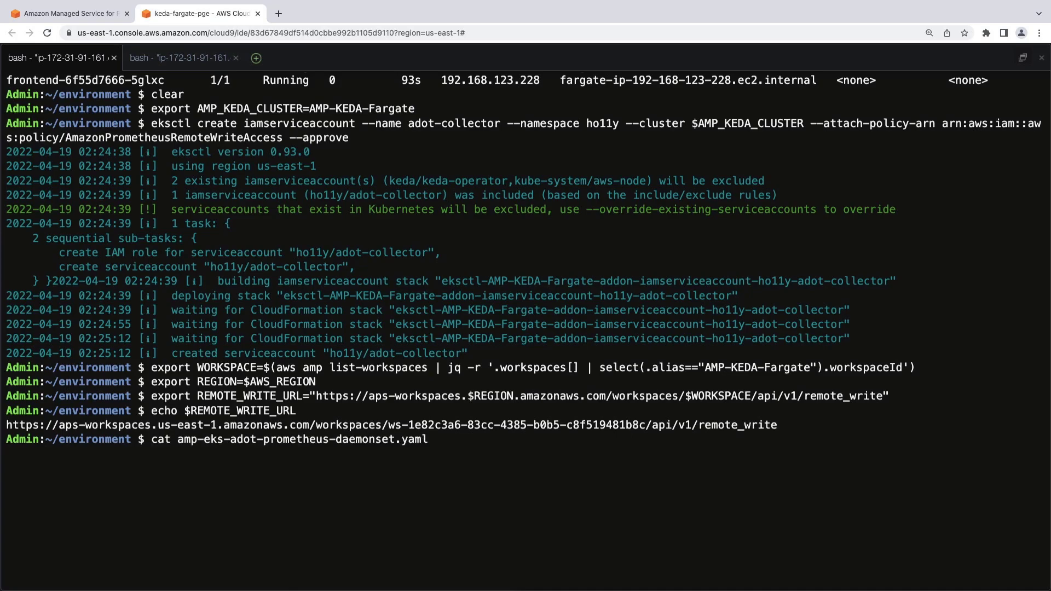
{"action": "key", "text": "Enter"}
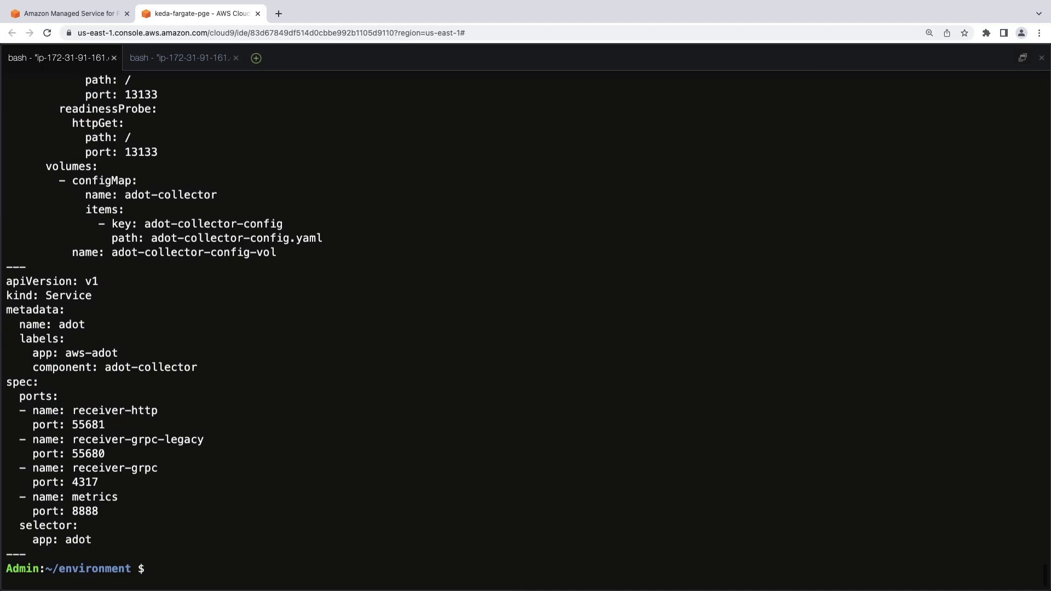
Step: Recreate amp-eks-adot-prometheus-daemonset.yaml via a heredoc with the adot and ho11y scrape jobs
{"action": "type", "text": "cat << EOF > amp-eks-adot-prometheus-daemonset.yaml"}
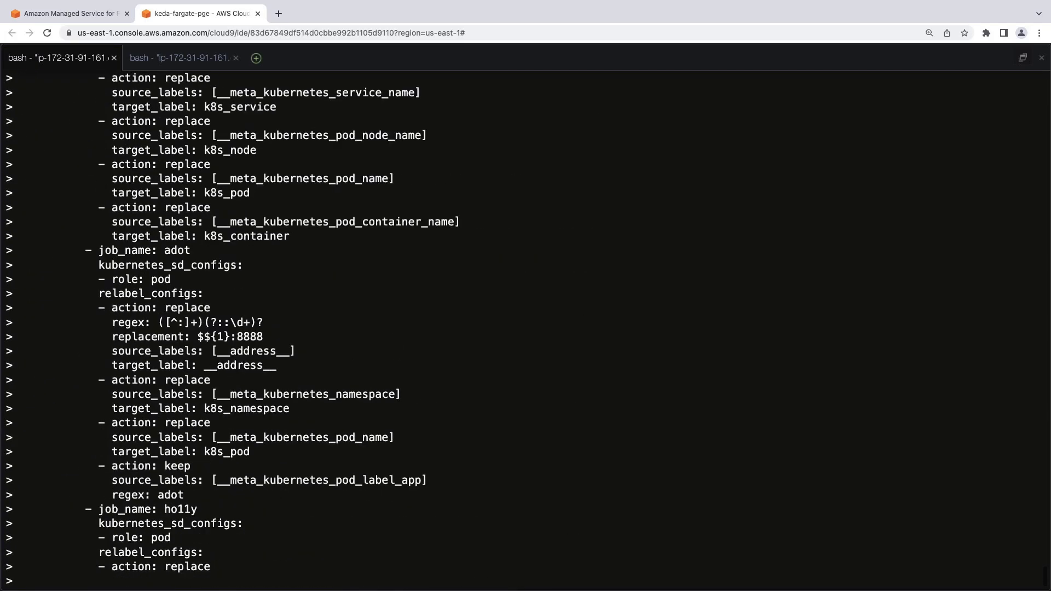
{"action": "scroll", "scroll_direction": "down", "scroll_amount": 3}
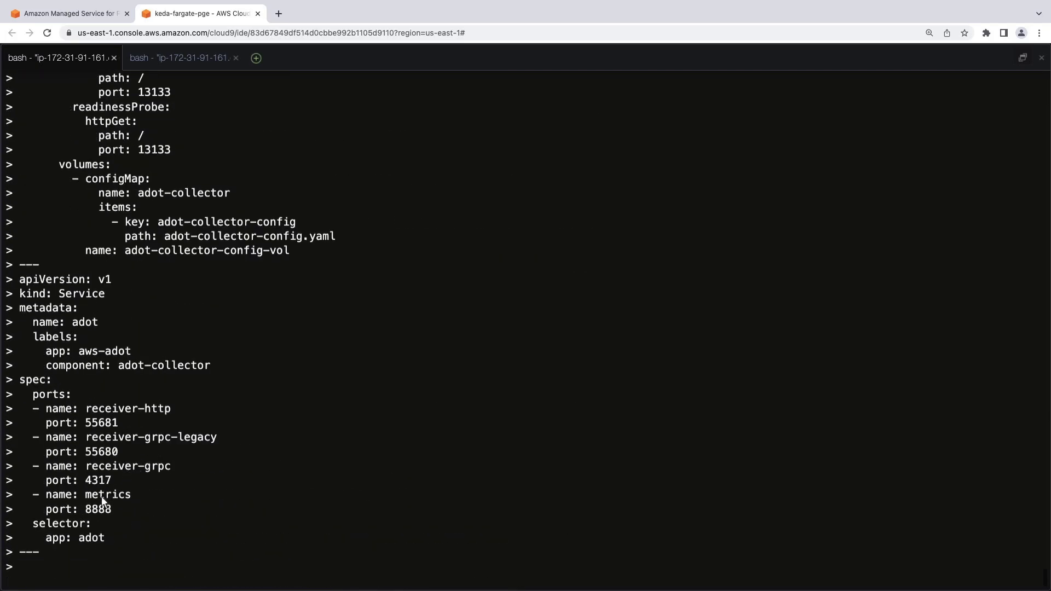
{"action": "type", "text": "EOF"}
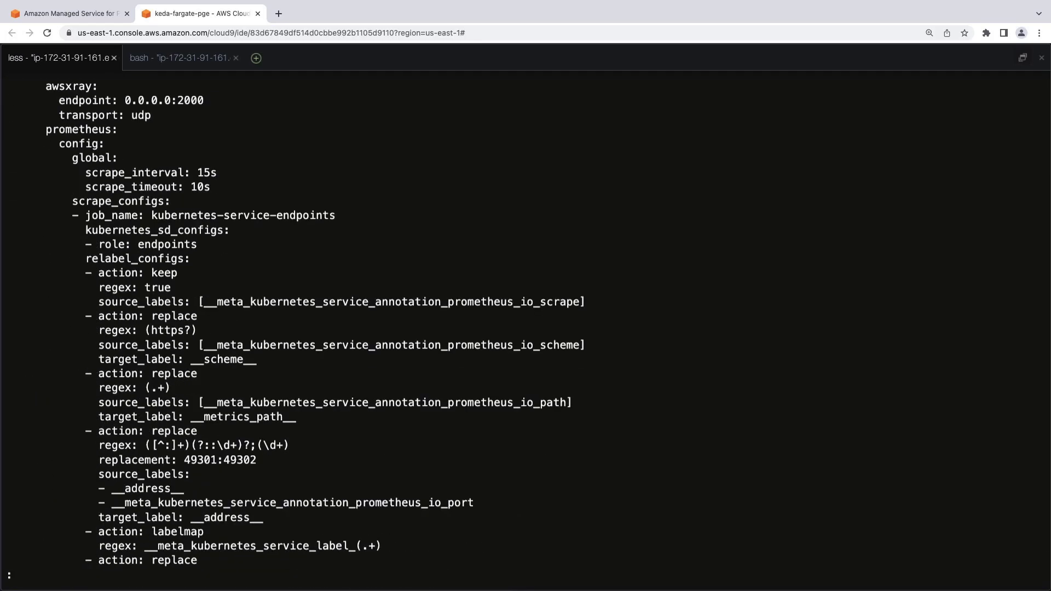
{"action": "scroll", "scroll_direction": "down", "scroll_amount": 3}
{"action": "type", "text": "kubectl"}
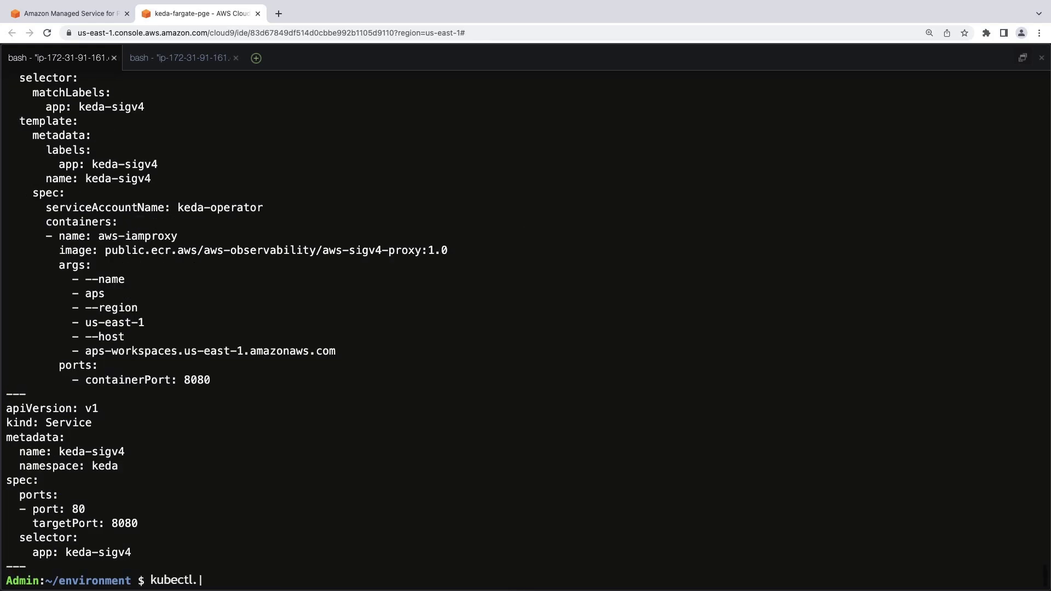
Step: Apply keda-sigv4.yaml and clear the terminal once the keda-sigv4 pod is Running
{"action": "type", "text": "apply -f keda-sigv4.yaml"}
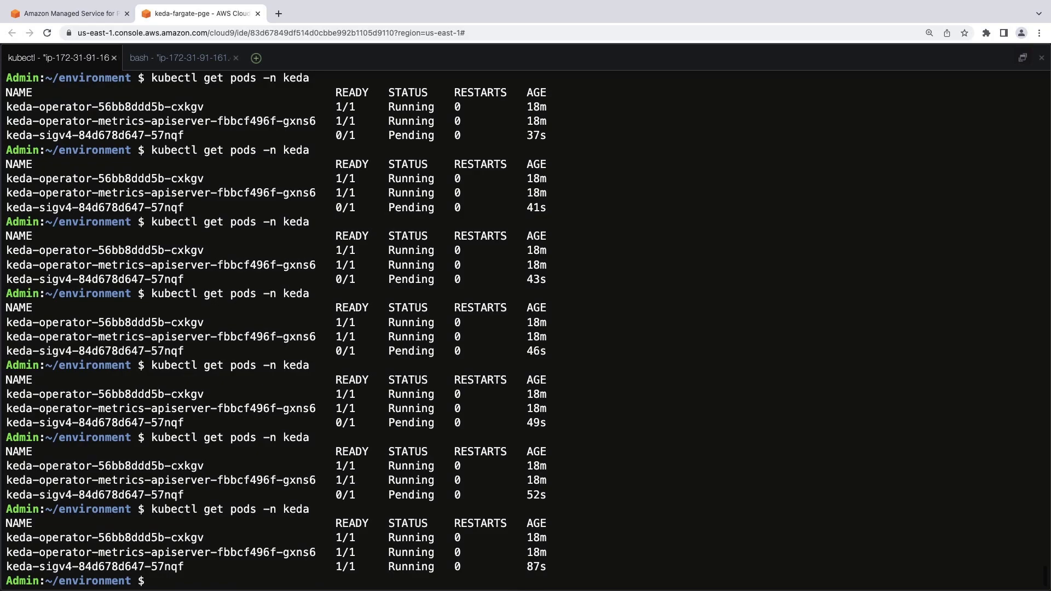
{"action": "type", "text": "clear"}
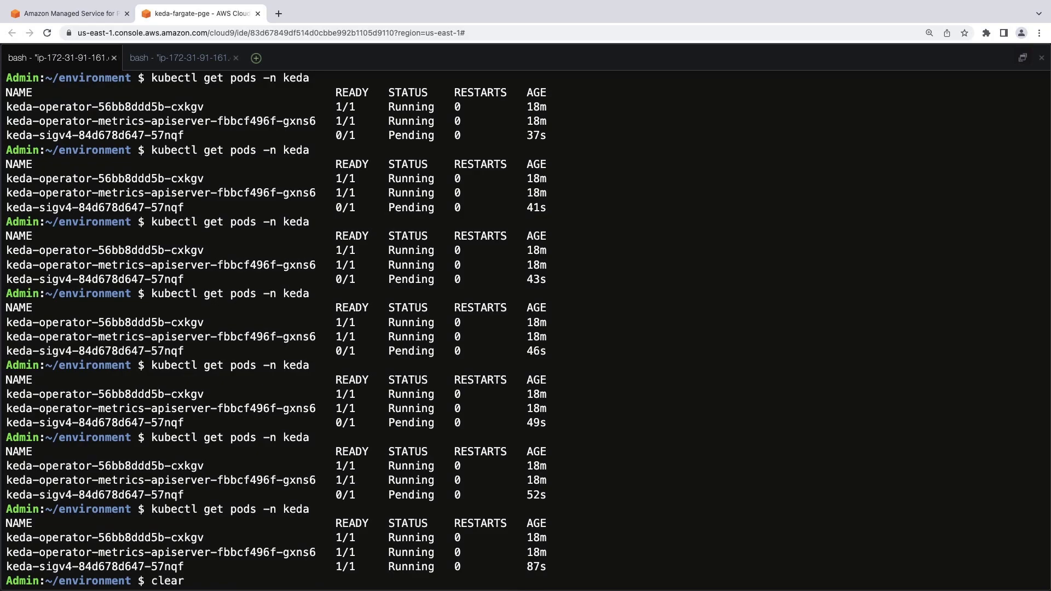
Step: Check scaledobject.yaml, ho11y pods and $WORKSPACE, then edit serverAddress in vi
{"action": "type", "text": "cat scaledobject.yaml"}
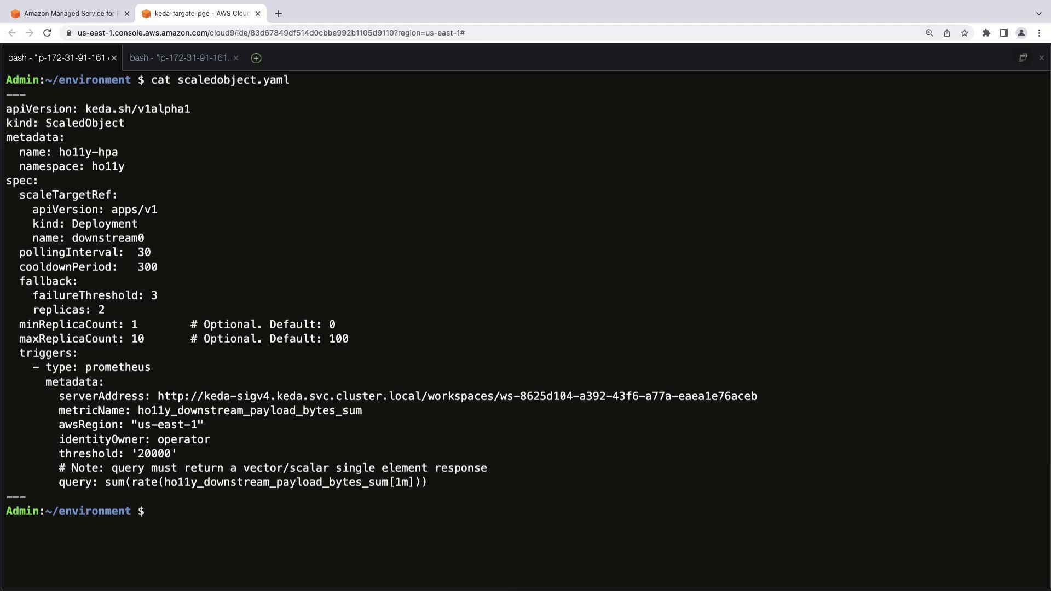
{"action": "type", "text": "kubectl.."}
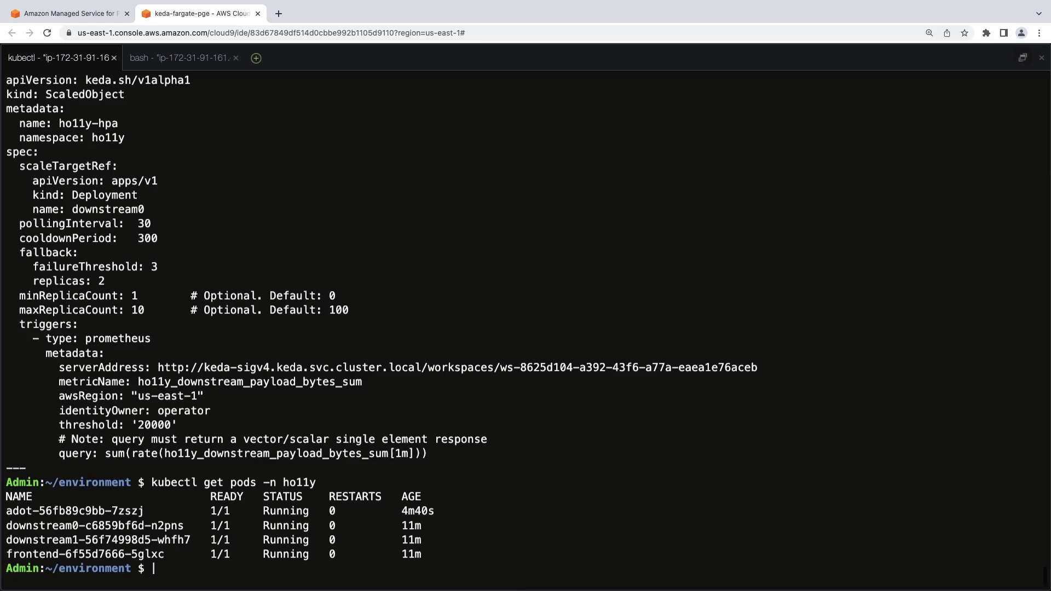
{"action": "type", "text": "echo $WORKSPACE"}
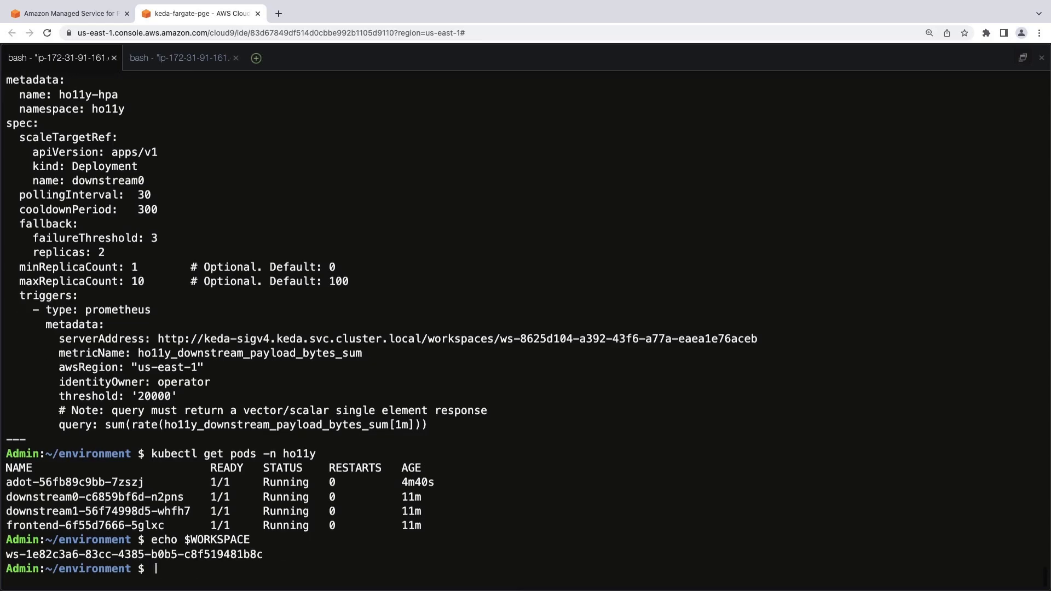
{"action": "type", "text": "vi scaledobject.yaml"}
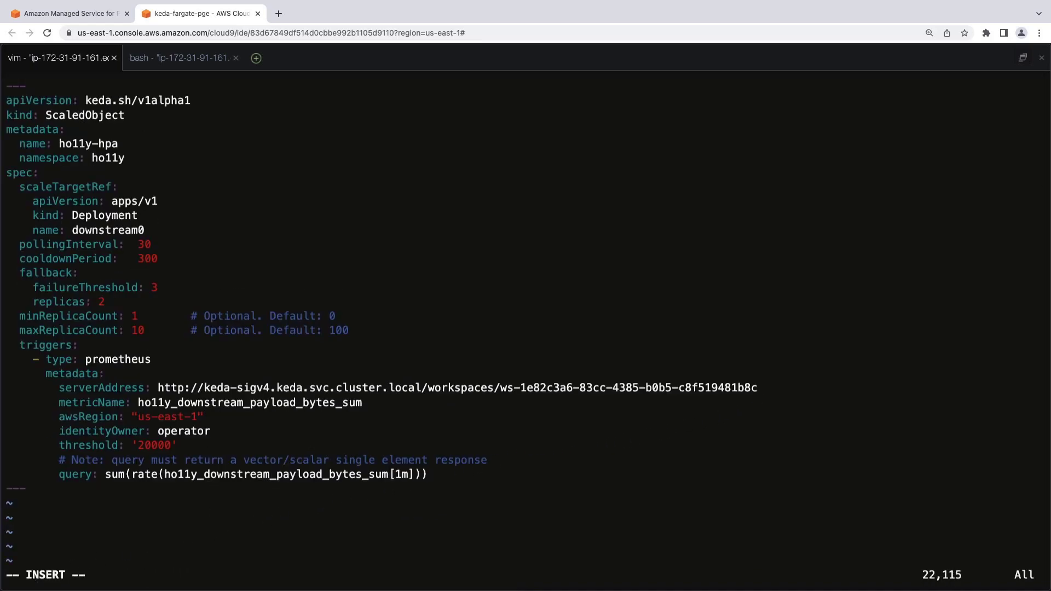
{"action": "left_click", "coordinate": [59, 58]}
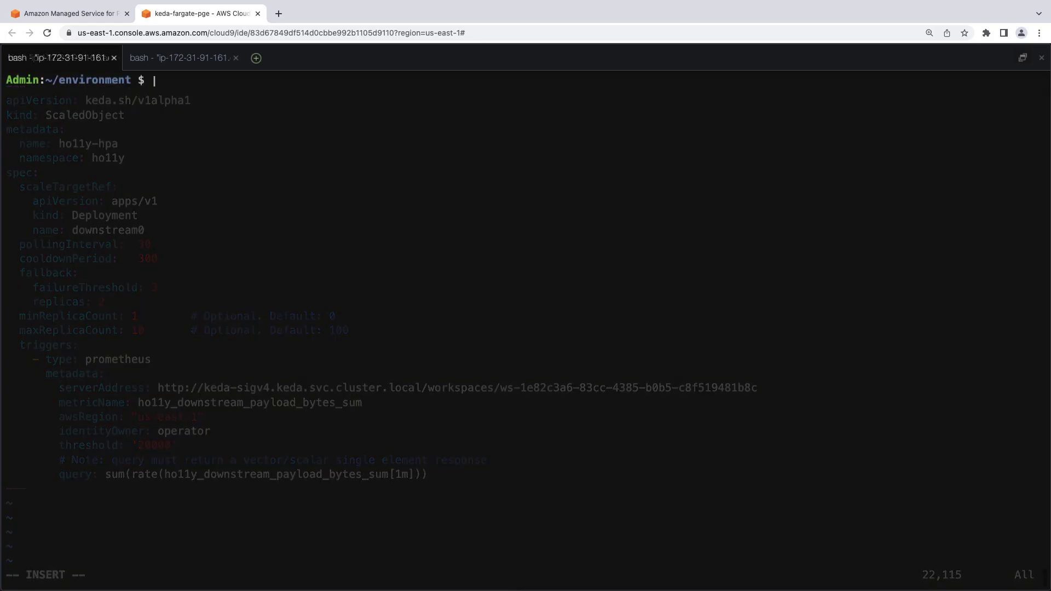
Step: Apply scaledobject.yaml and describe HPA keda-hpa-ho11y-hpa in the ho11y namespace
{"action": "type", "text": "kubectl apply -f scaledobject.yaml"}
{"action": "type", "text": "kubectl get scaledobject -n ho11y"}
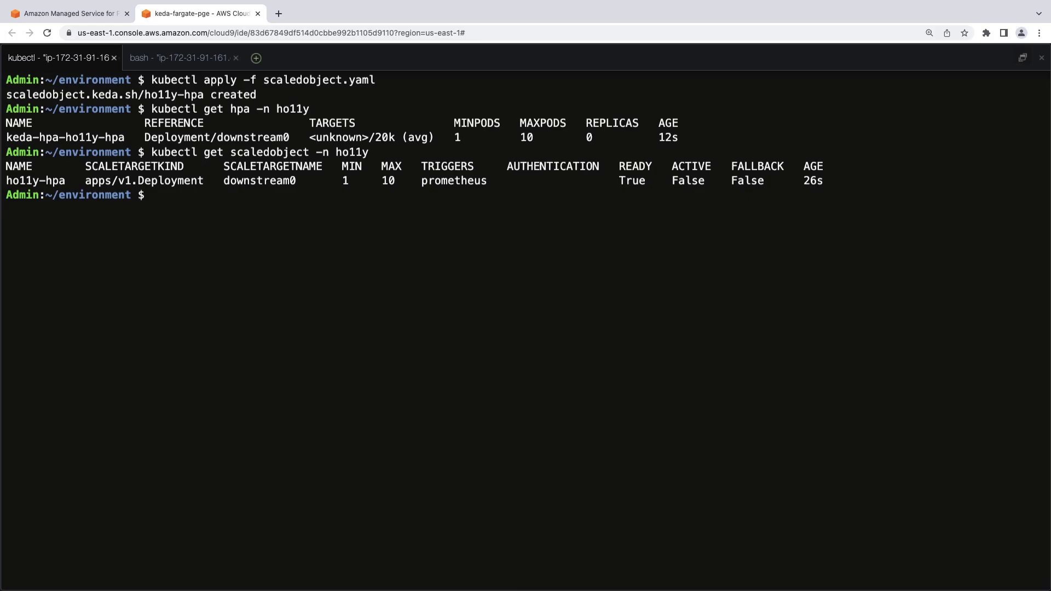
{"action": "type", "text": "kubectl describe hpa keda-hpa-ho11y-hpa -n ho11y"}
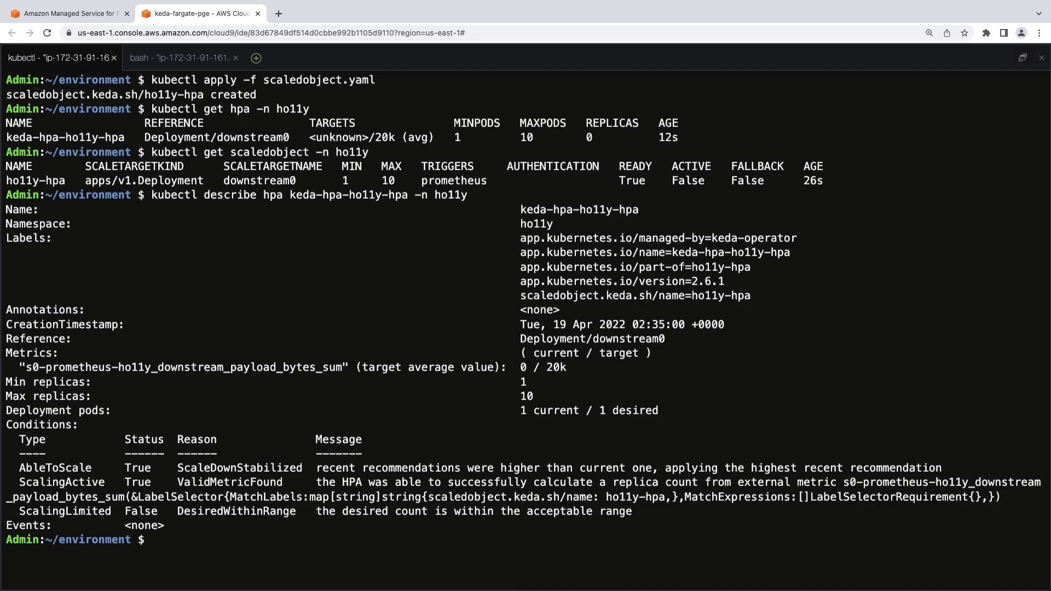
{"action": "type", "text": "f"}
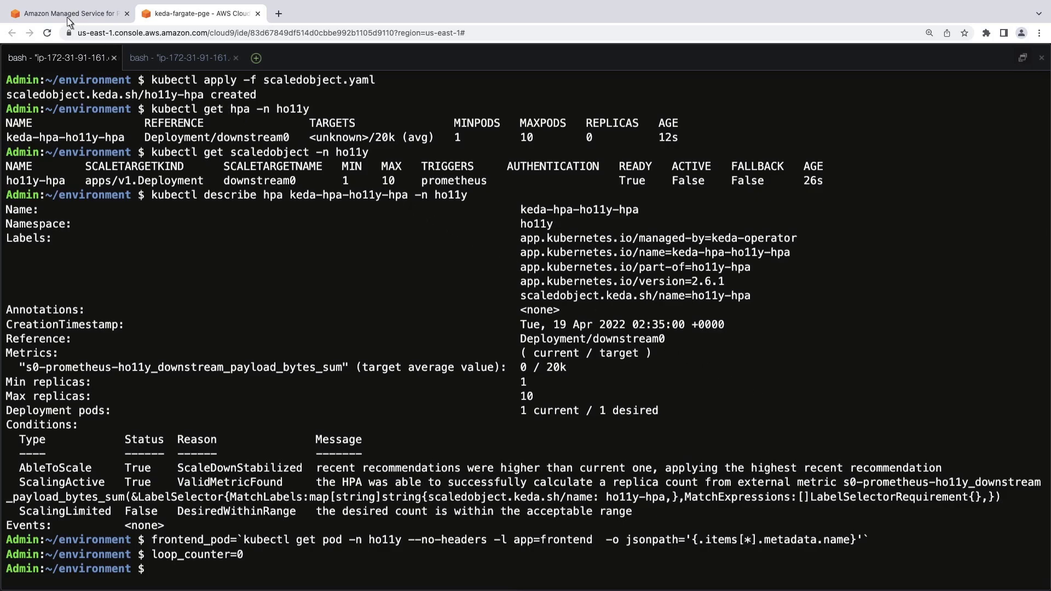
{"action": "left_click", "coordinate": [67, 12]}
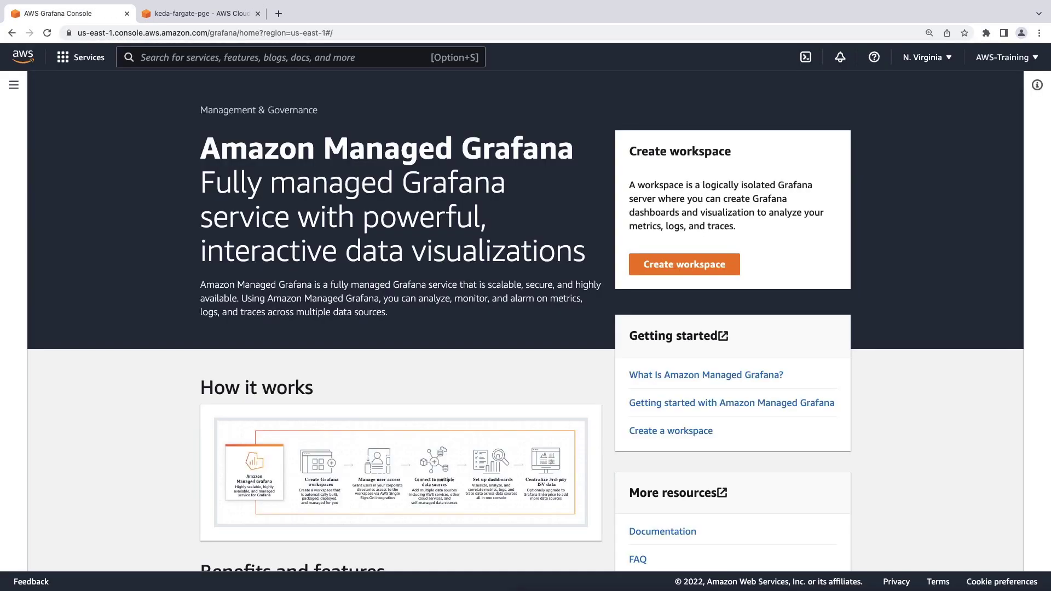
{"action": "mouse_move", "coordinate": [44, 122]}
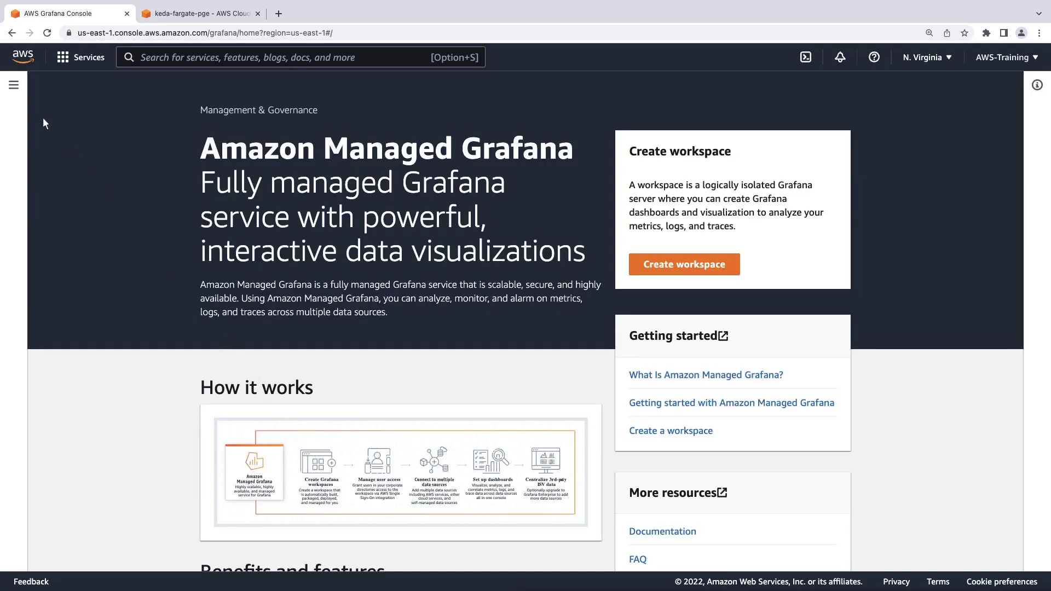
Step: Sign in to the reinvent-builder Grafana workspace with AWS SSO and open AWS Data Sources
{"action": "left_click", "coordinate": [13, 85]}
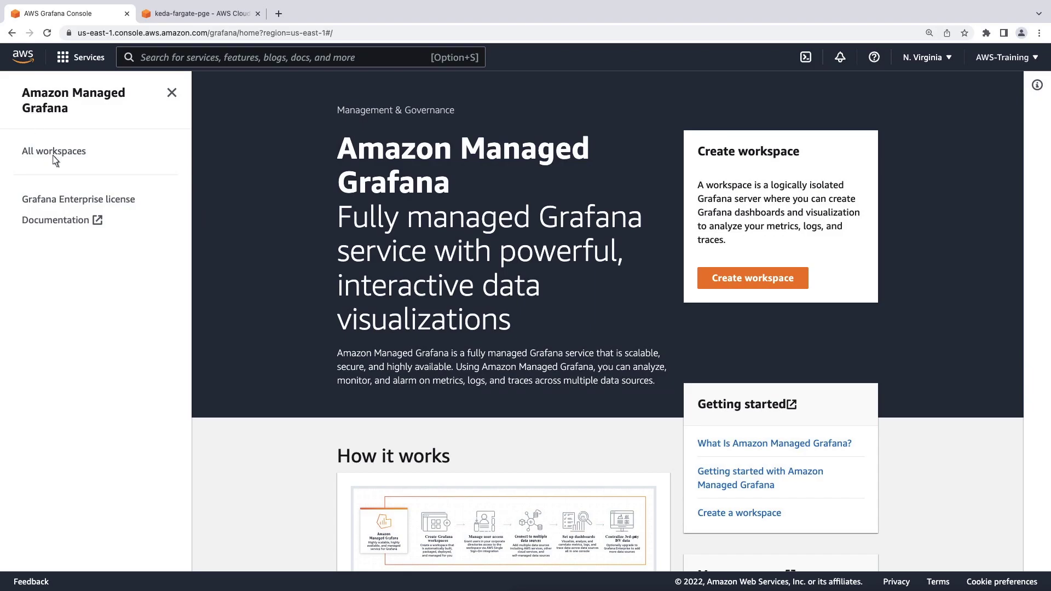
{"action": "left_click", "coordinate": [53, 151]}
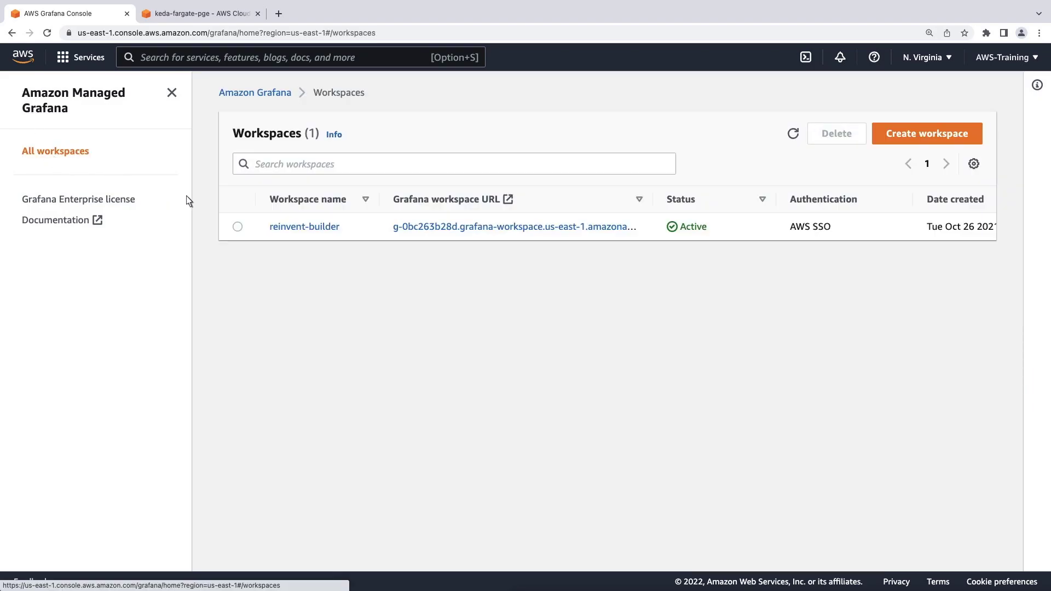
{"action": "left_click", "coordinate": [303, 226]}
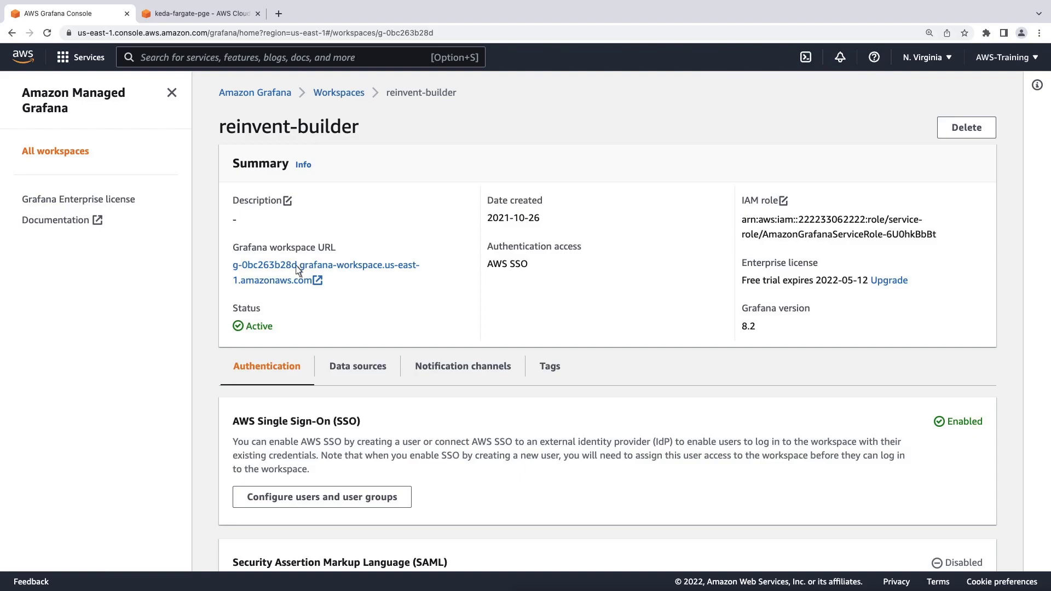
{"action": "left_click", "coordinate": [325, 264]}
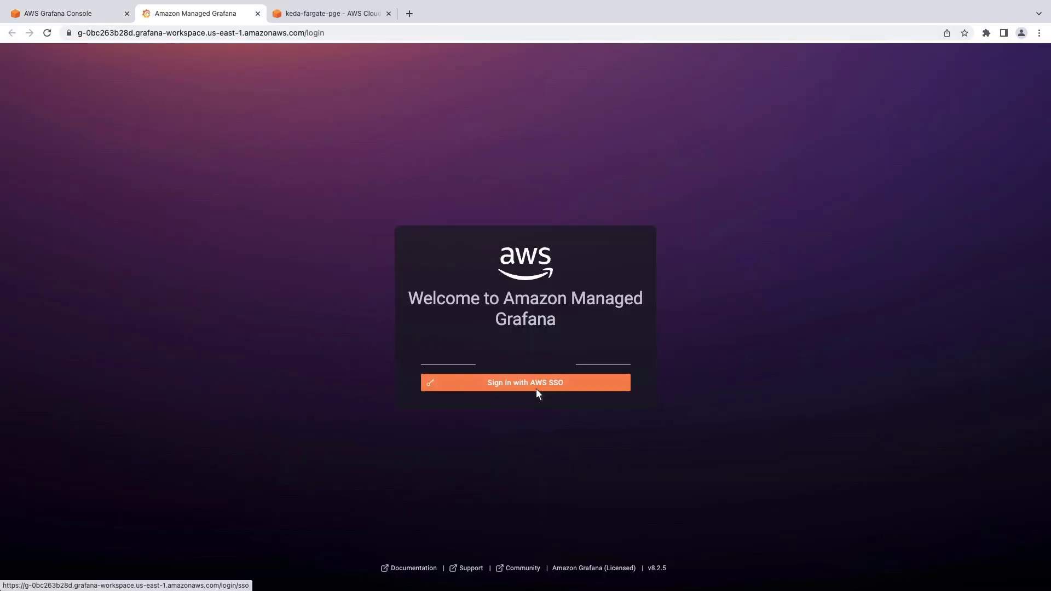
{"action": "left_click", "coordinate": [525, 382]}
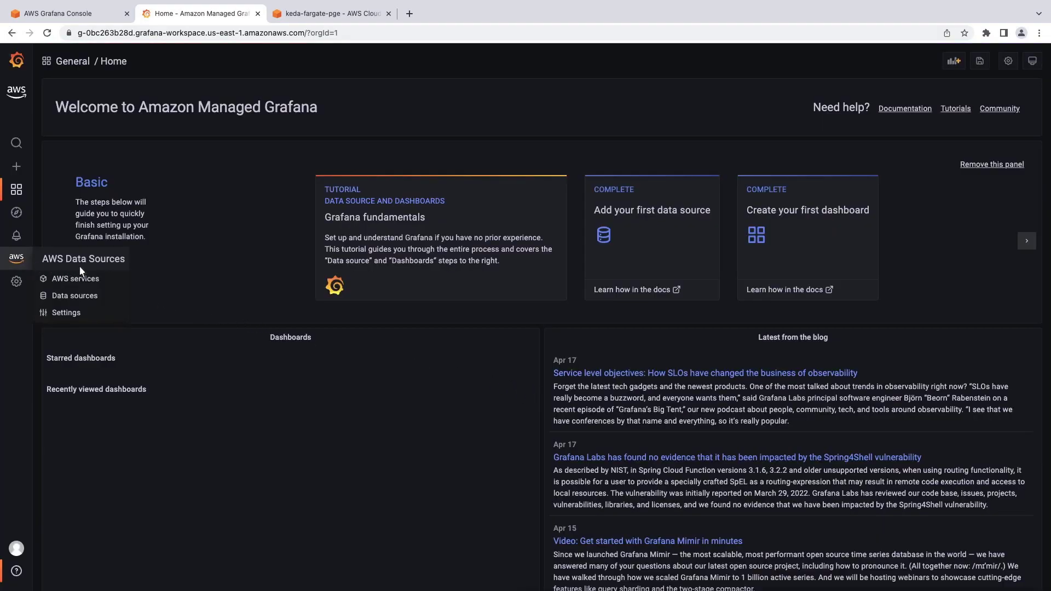
{"action": "left_click", "coordinate": [75, 280]}
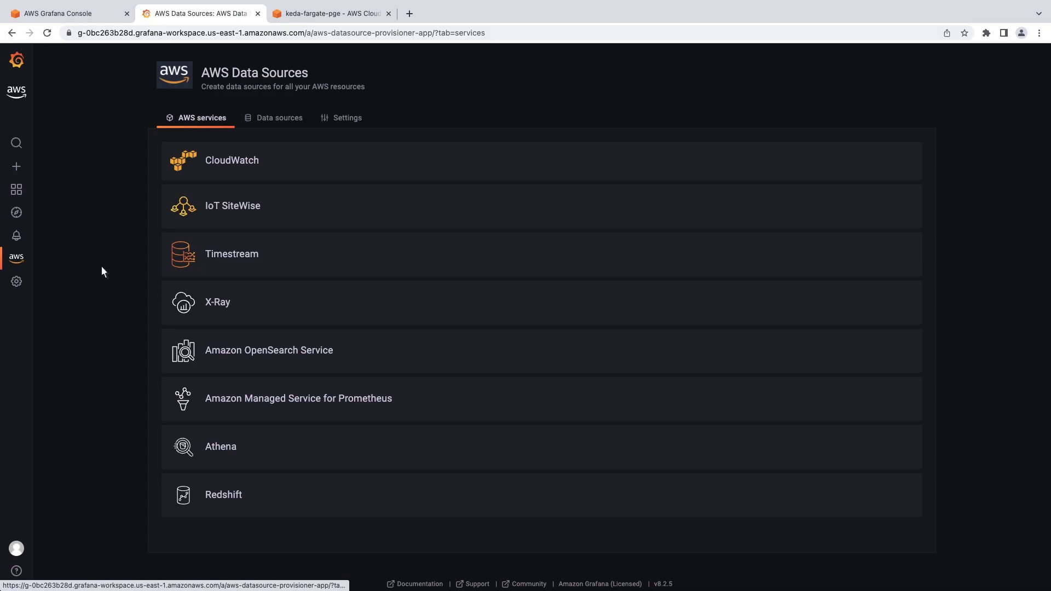
Step: Provision the US East (N. Virginia) AMP-KEDA-Fargate Prometheus workspace as a data source
{"action": "left_click", "coordinate": [279, 117]}
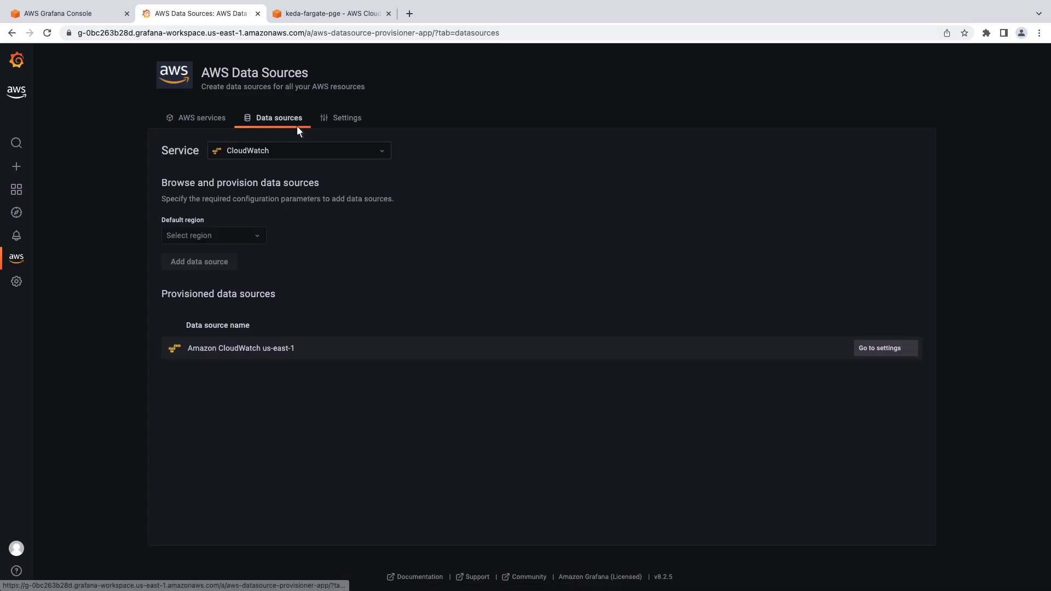
{"action": "left_click", "coordinate": [299, 150]}
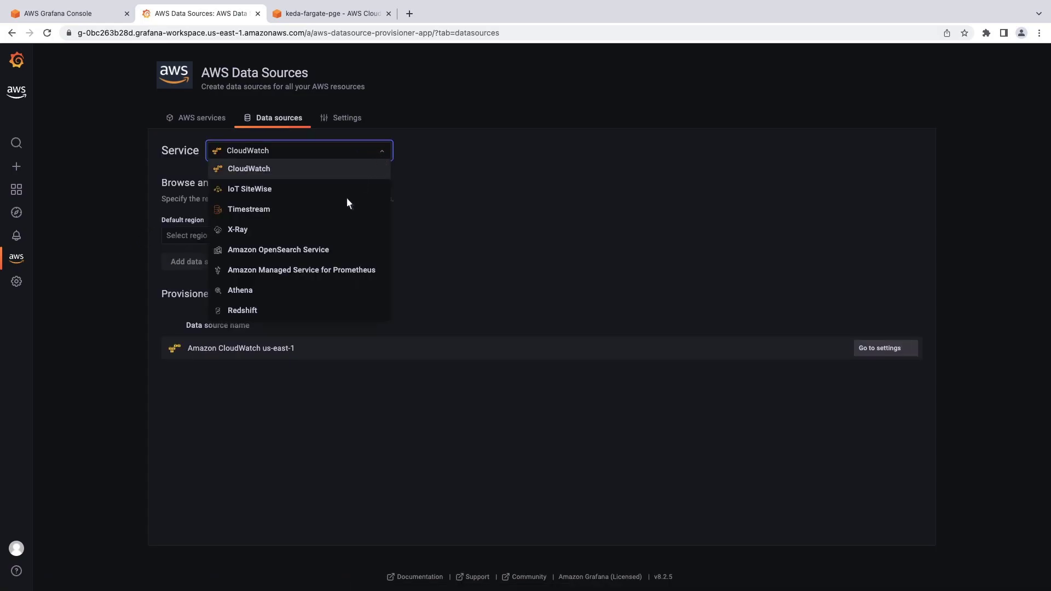
{"action": "mouse_move", "coordinate": [301, 269]}
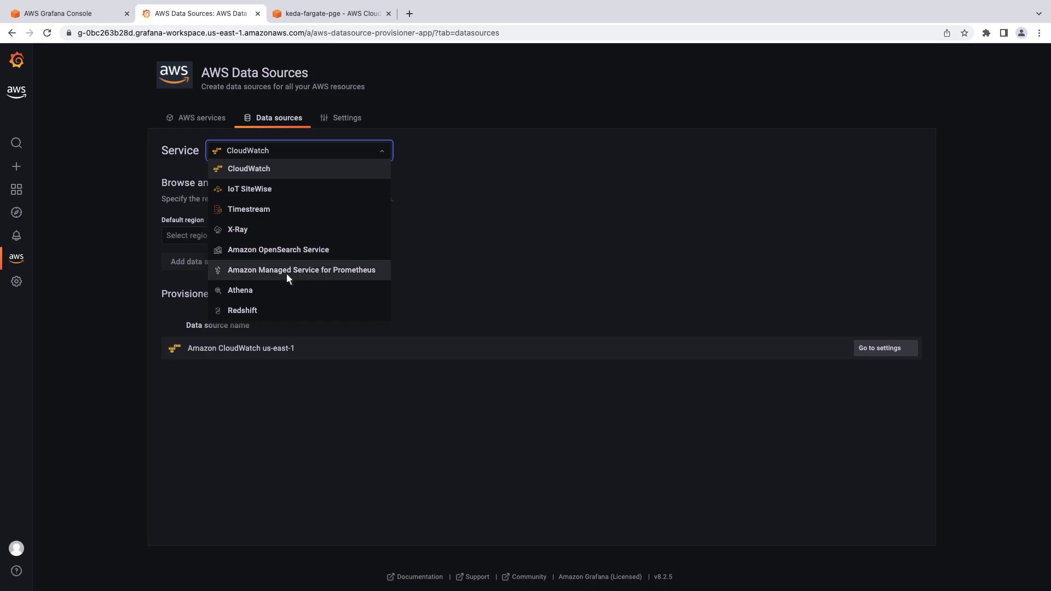
{"action": "left_click", "coordinate": [301, 269]}
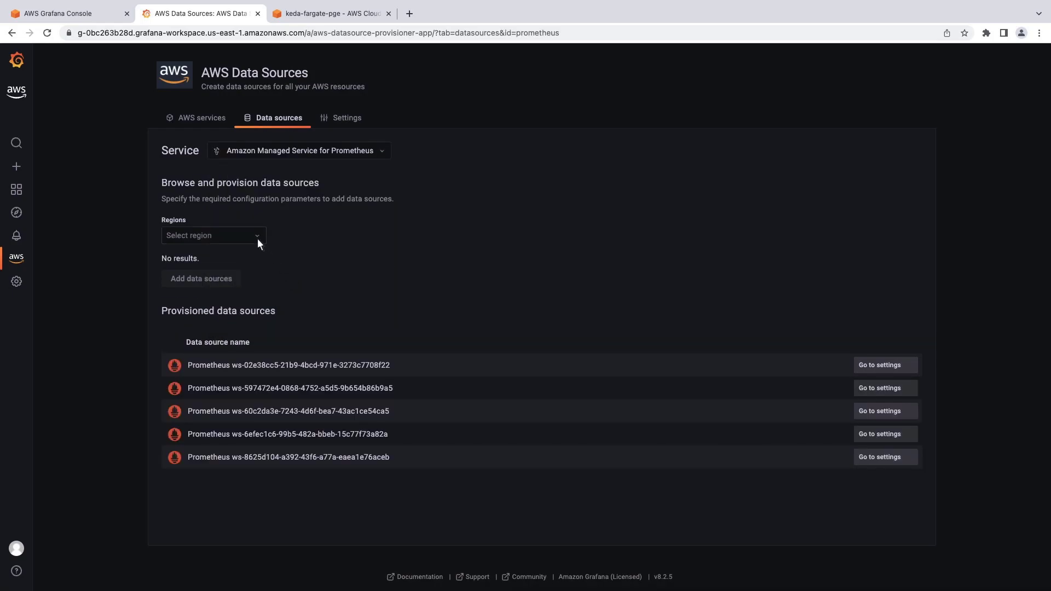
{"action": "left_click", "coordinate": [213, 236]}
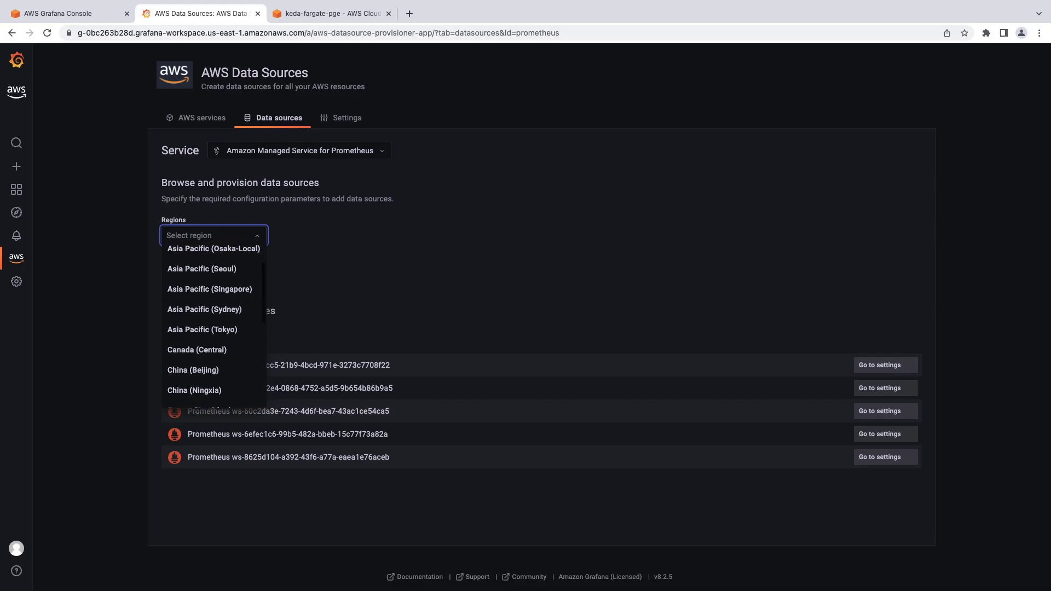
{"action": "left_click", "coordinate": [212, 235]}
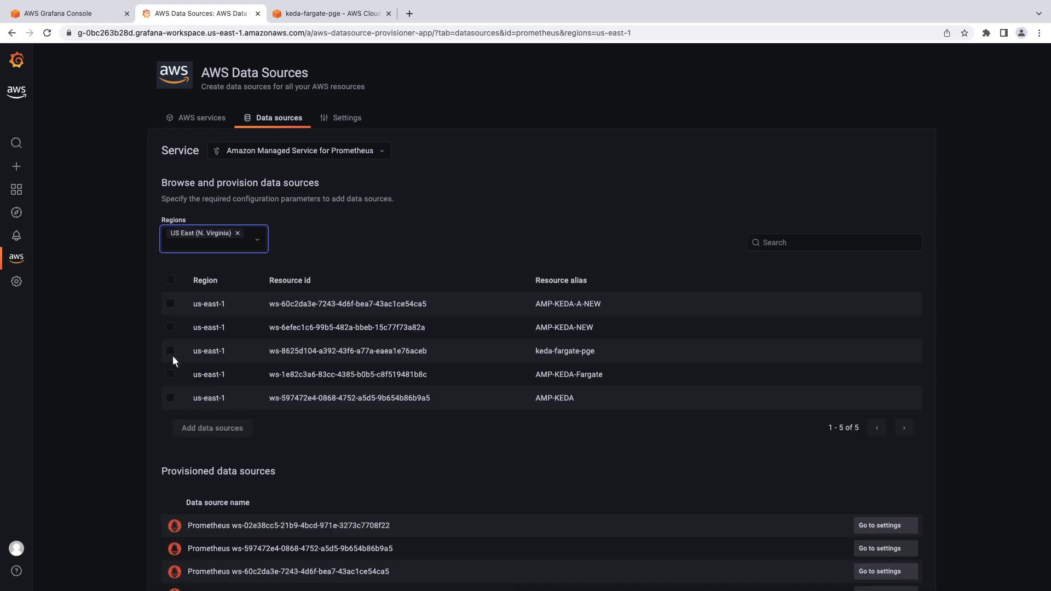
{"action": "left_click", "coordinate": [170, 374]}
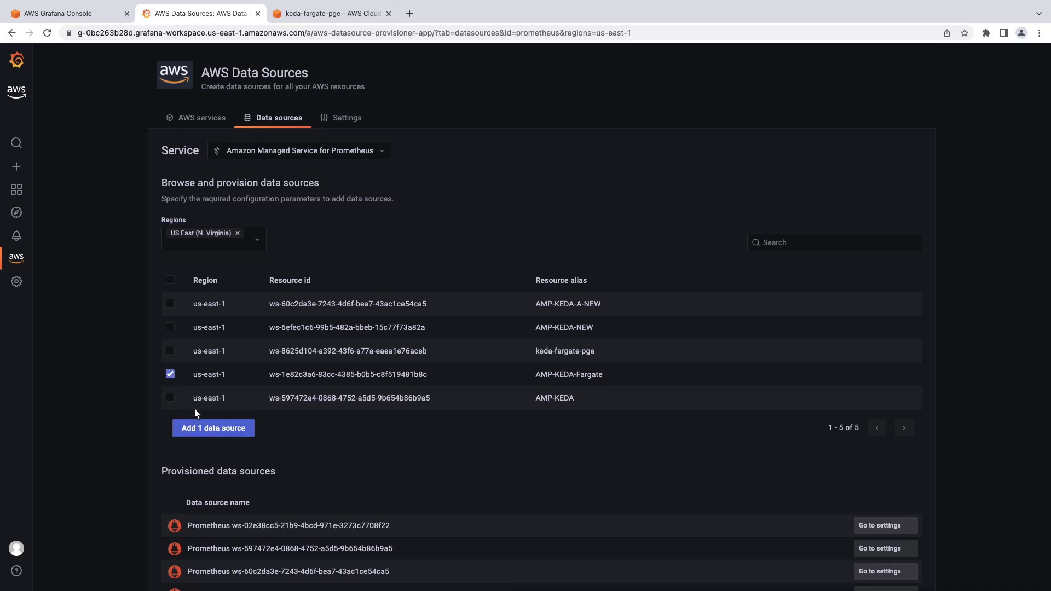
{"action": "left_click", "coordinate": [170, 374]}
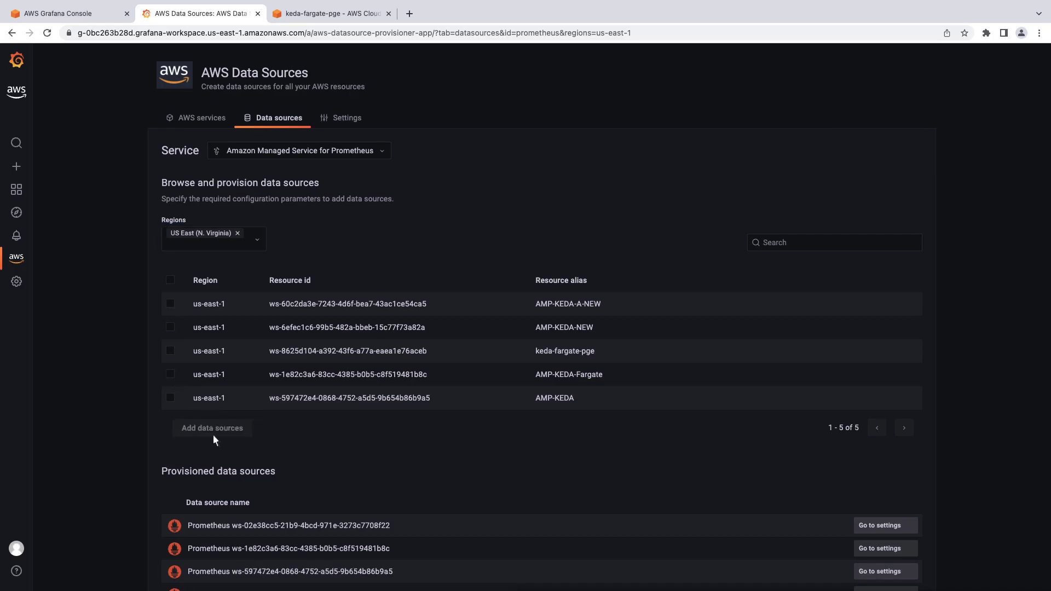
{"action": "mouse_move", "coordinate": [16, 212]}
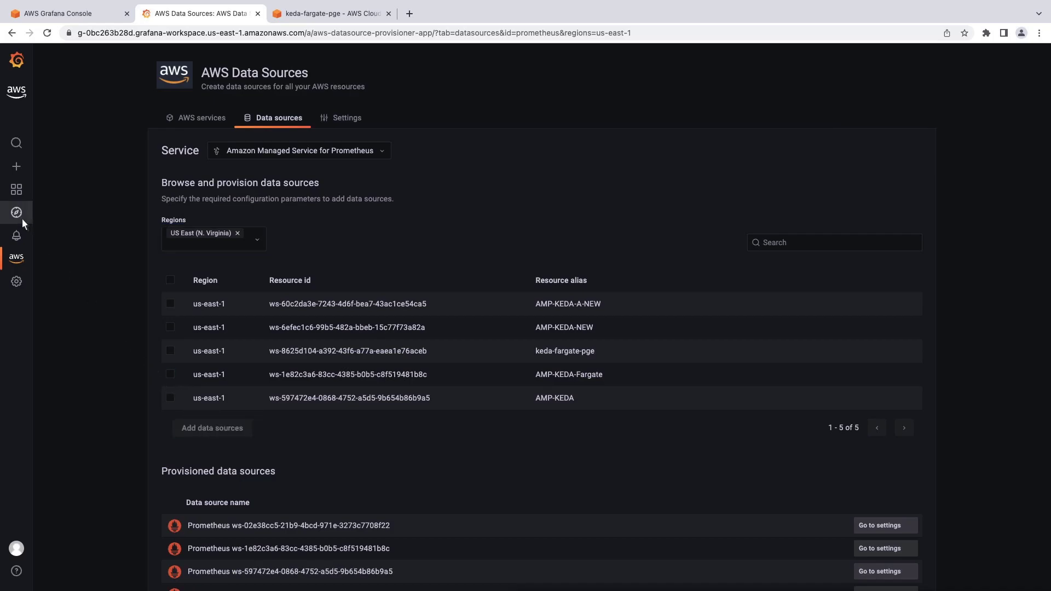
{"action": "mouse_move", "coordinate": [16, 212]}
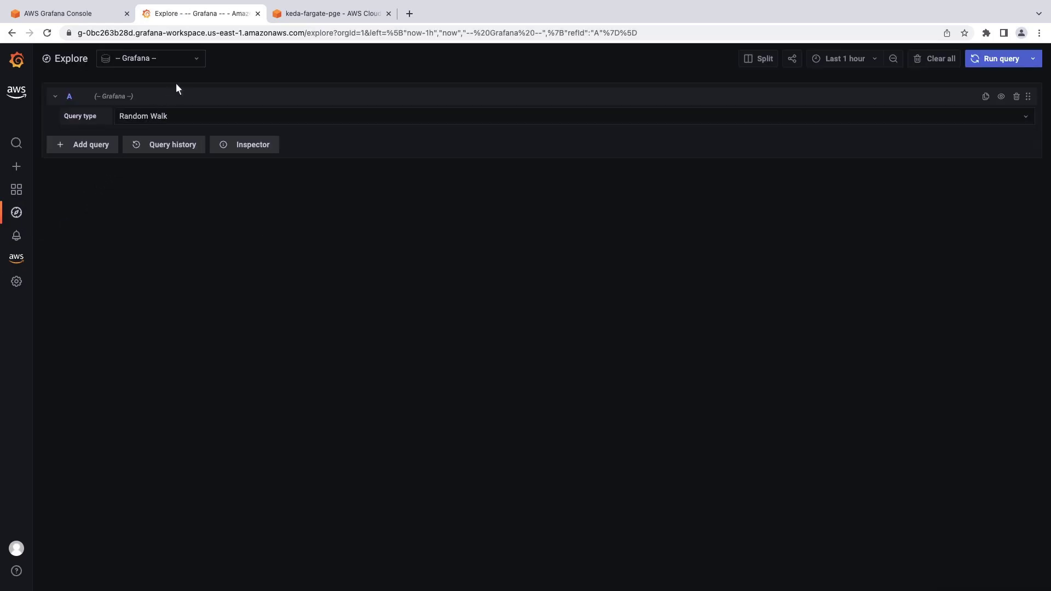
Step: Select the Prometheus ws-1e82c3a6 data source in Explore and browse its ho11y metrics
{"action": "left_click", "coordinate": [150, 59]}
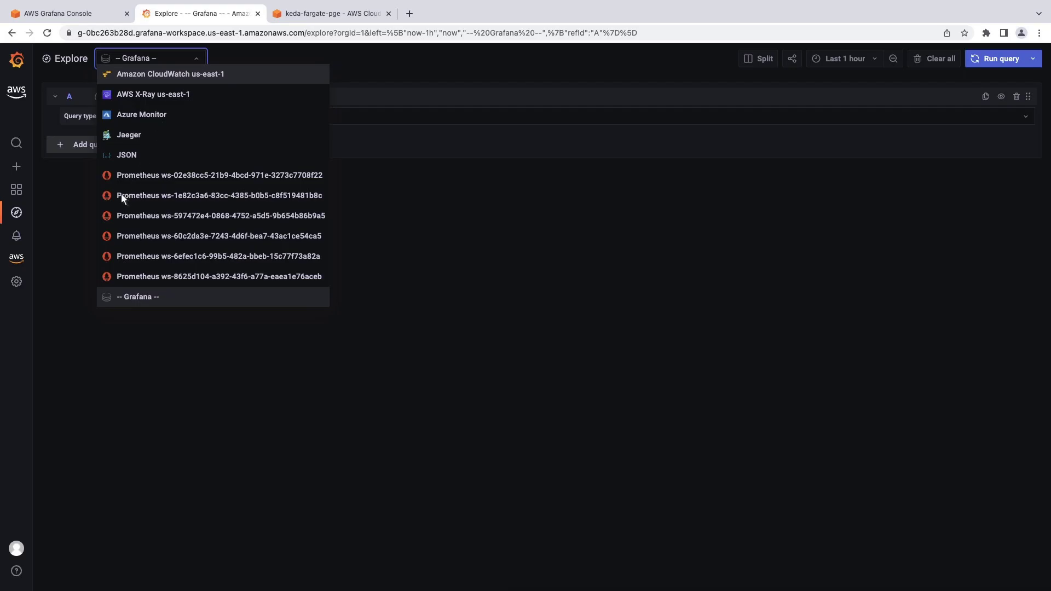
{"action": "left_click", "coordinate": [217, 195]}
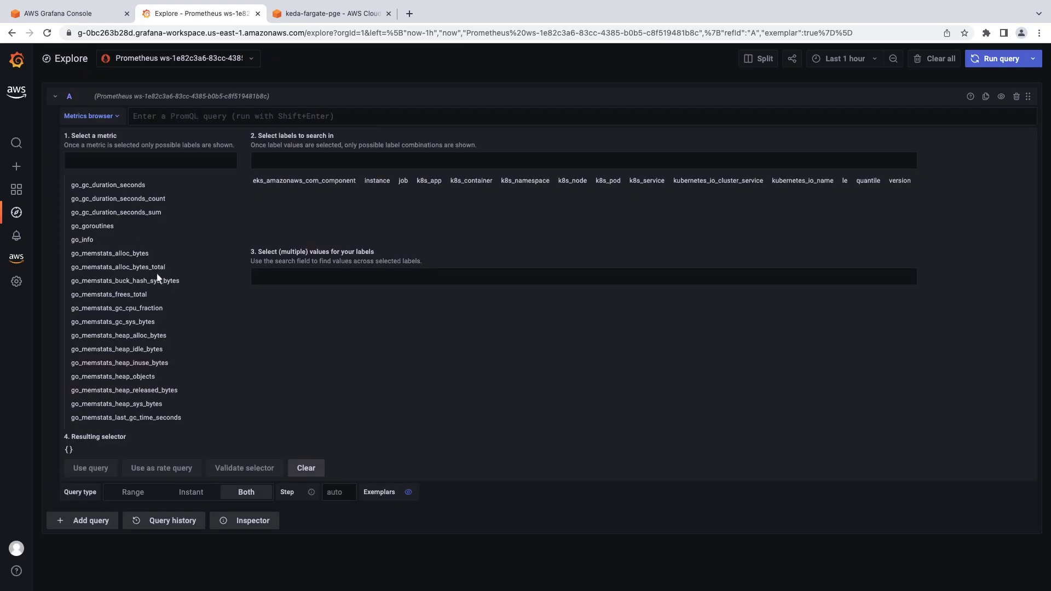
{"action": "scroll", "scroll_direction": "down", "scroll_amount": 3}
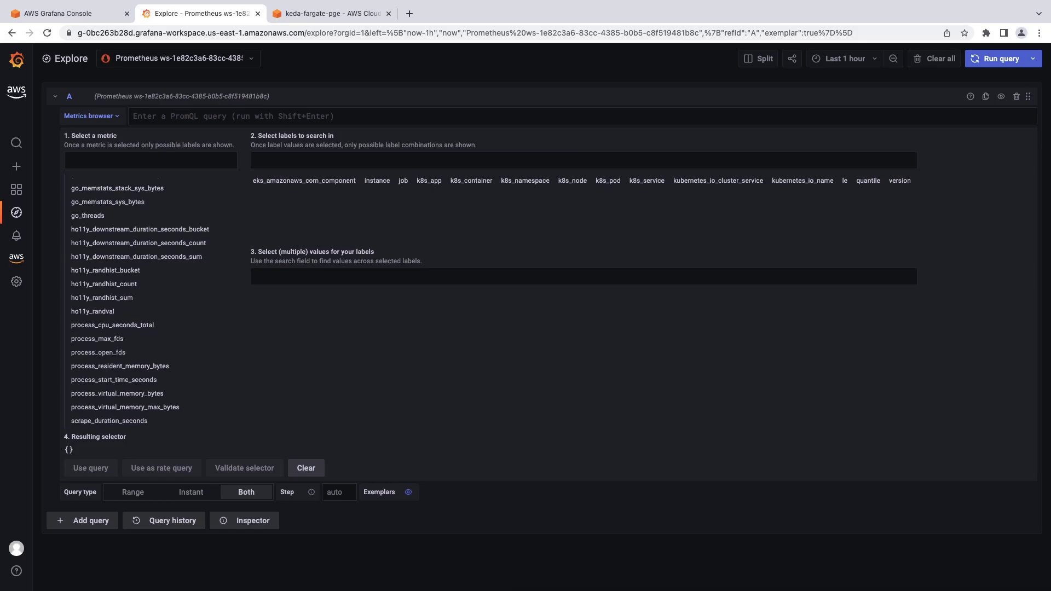
{"action": "mouse_move", "coordinate": [332, 13]}
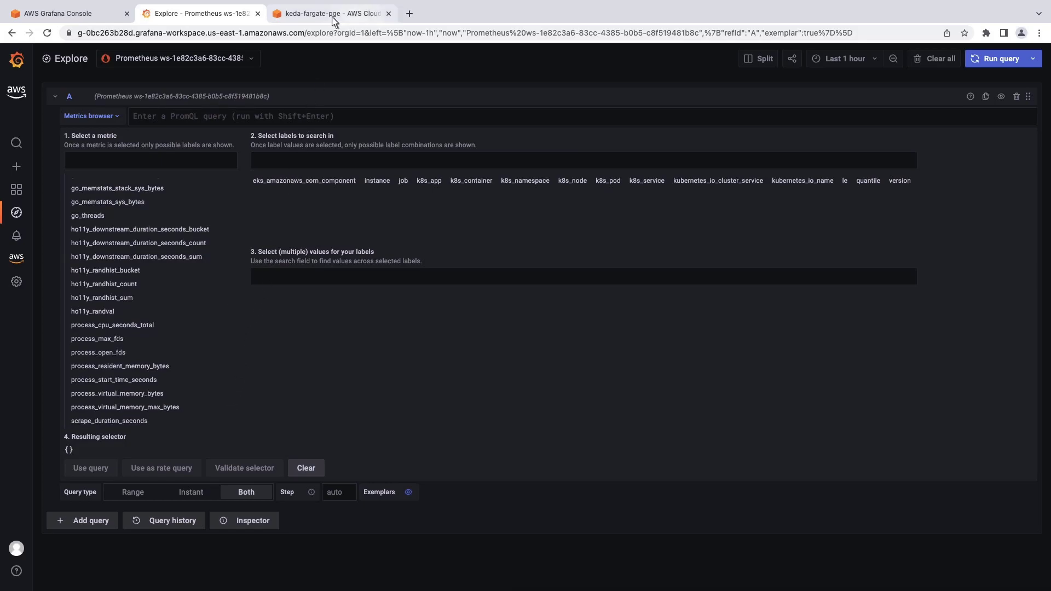
{"action": "left_click", "coordinate": [329, 14]}
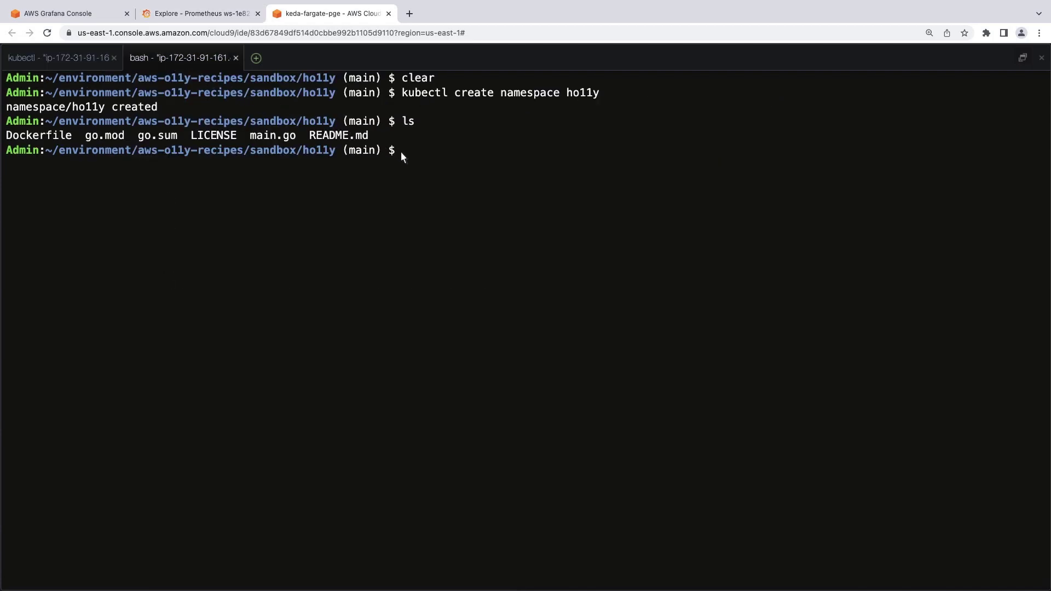
Step: Describe the ho11y HPA, showing the payload metric at 11627 of 20k with one pod
{"action": "type", "text": "kubectl describe hpa -n ho11y"}
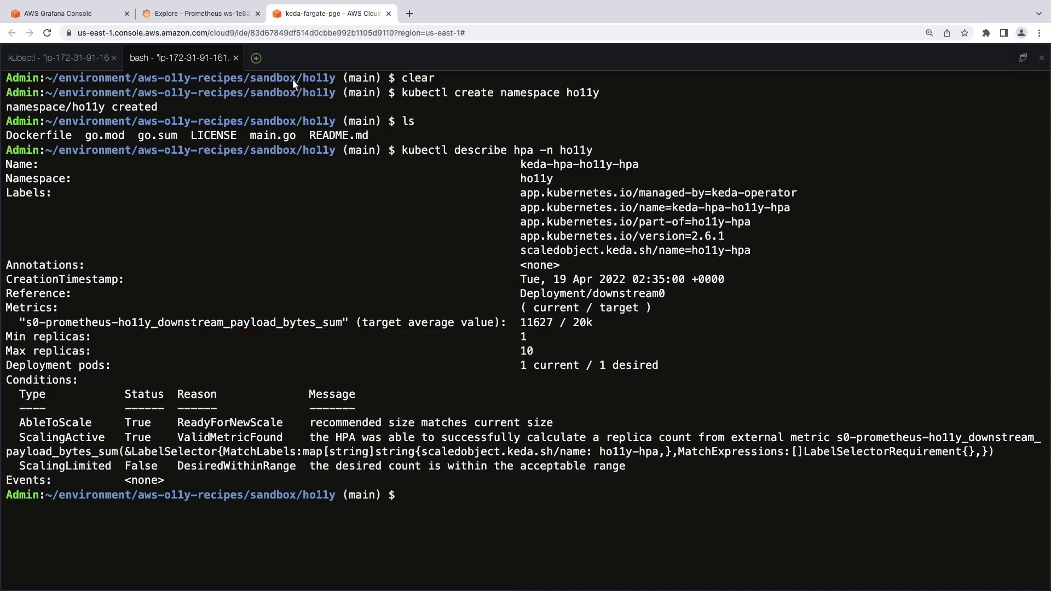
{"action": "left_click", "coordinate": [196, 13]}
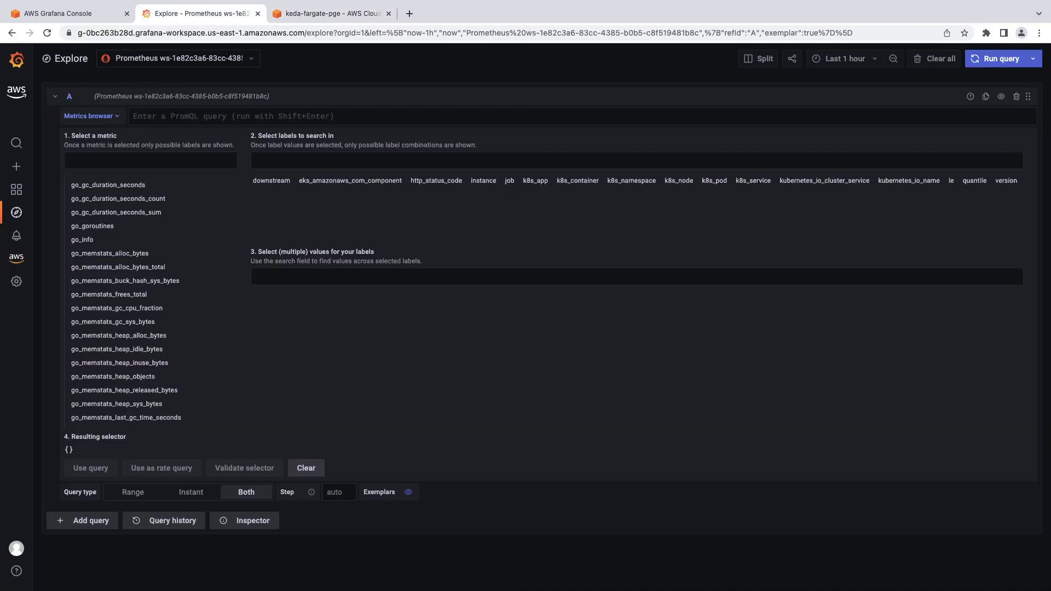
Step: Graph sum(rate(ho11y_downstream_payload_bytes_sum[1m])) in Explore, reaching about 17812
{"action": "type", "text": "pay"}
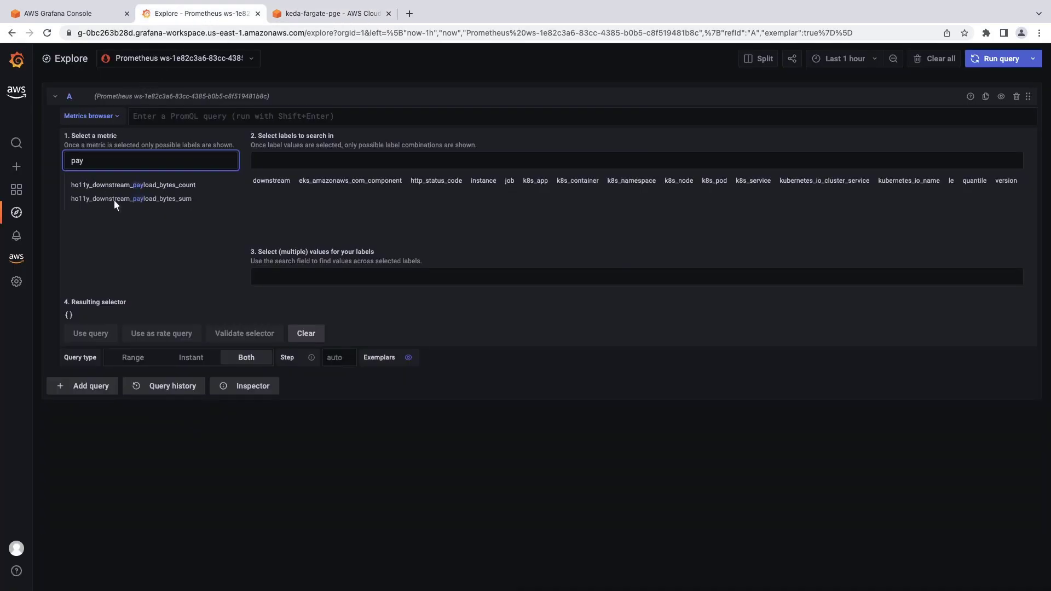
{"action": "left_click", "coordinate": [130, 197]}
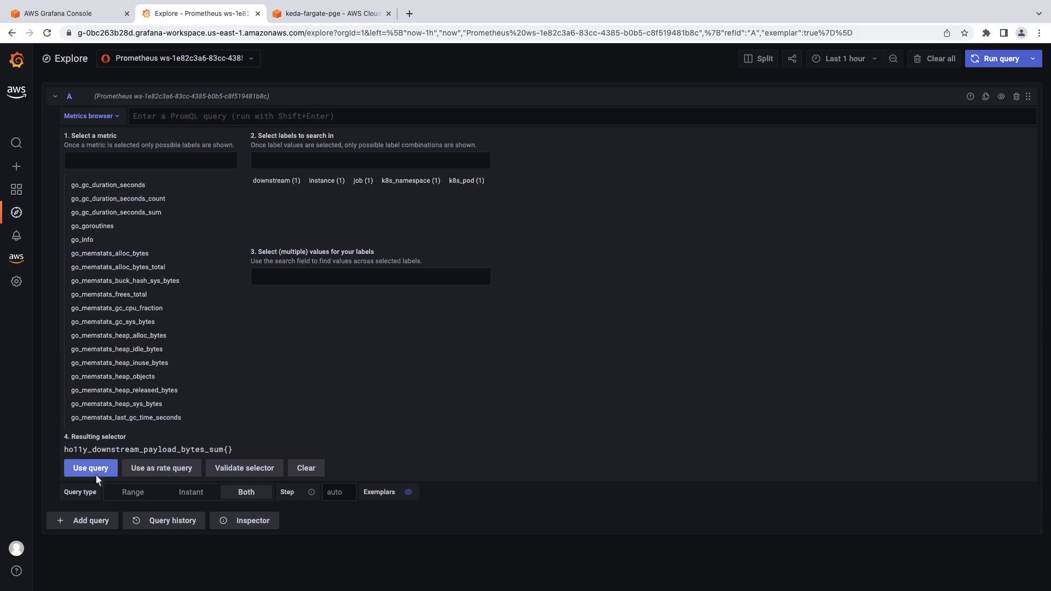
{"action": "left_click", "coordinate": [90, 468]}
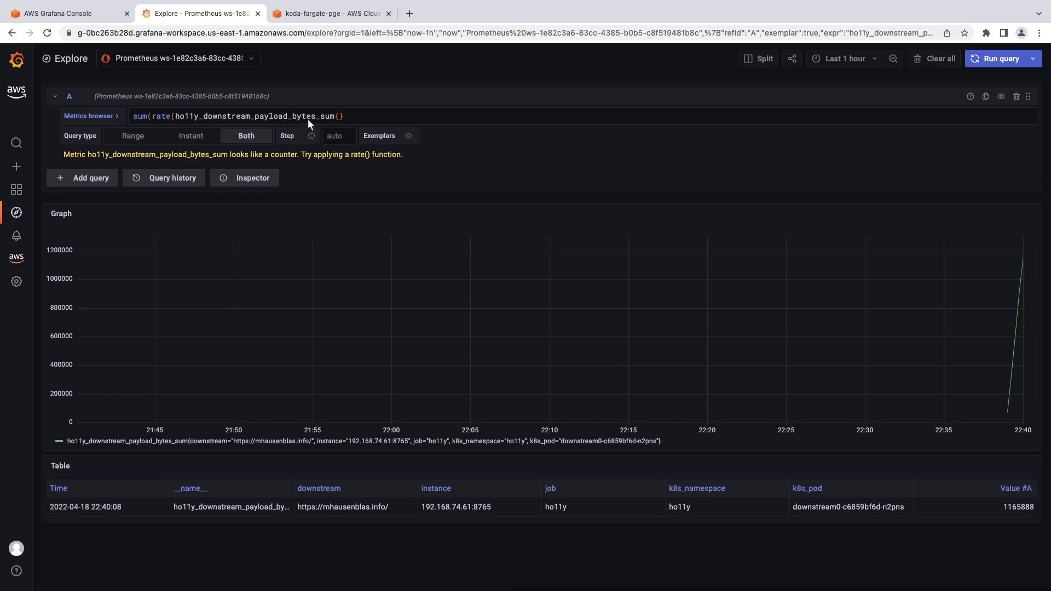
{"action": "type", "text": "[1m]))"}
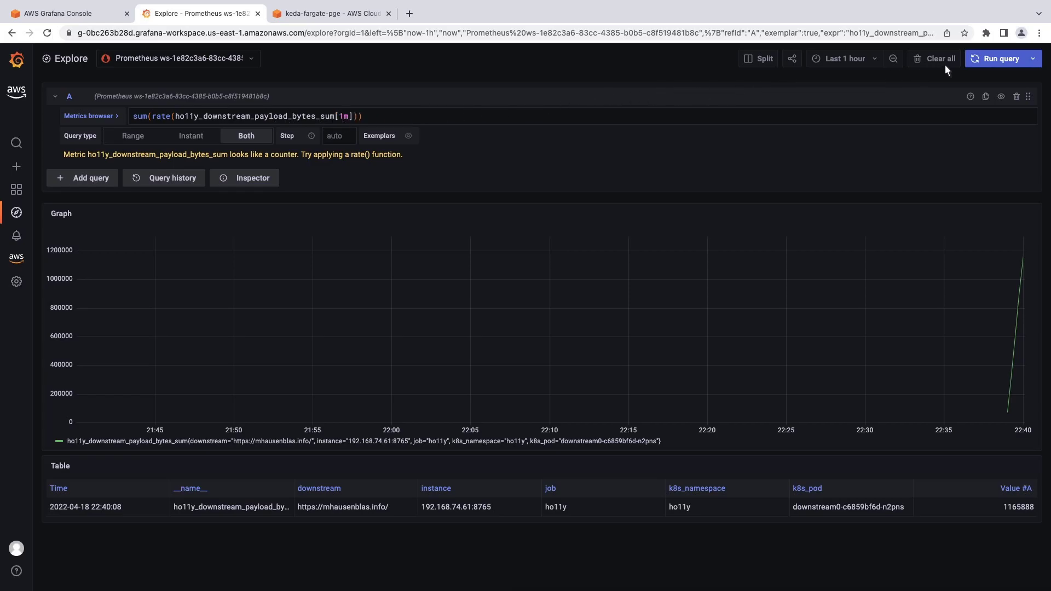
{"action": "left_click", "coordinate": [998, 58]}
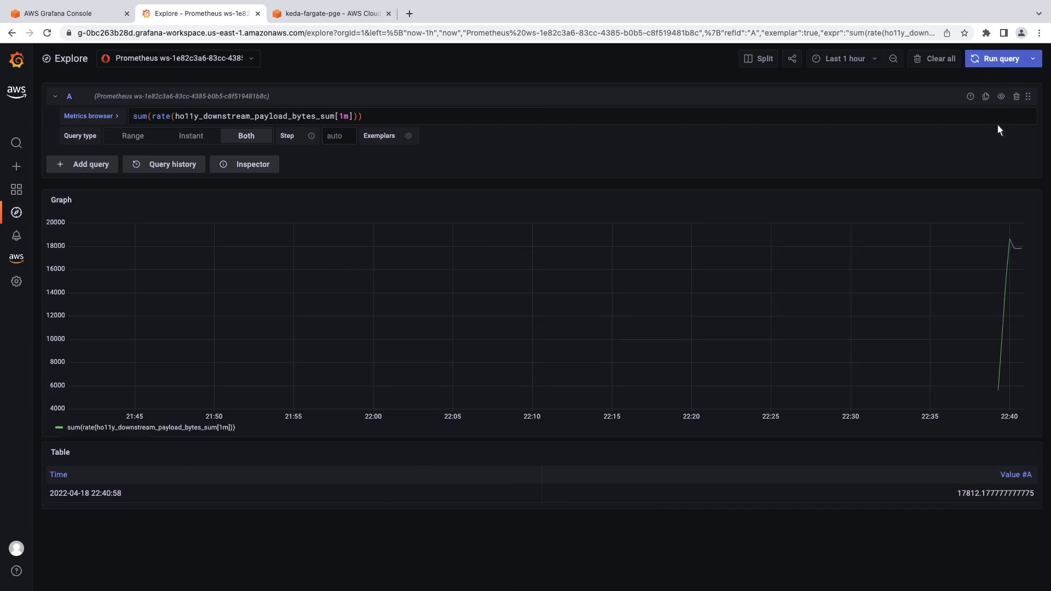
{"action": "mouse_move", "coordinate": [1008, 240]}
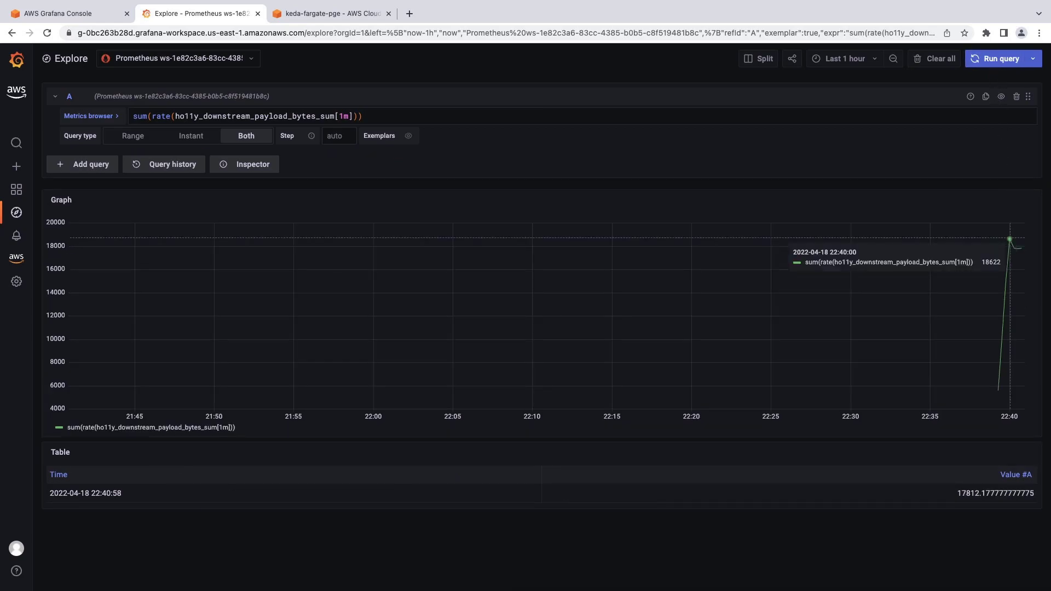
{"action": "mouse_move", "coordinate": [434, 62]}
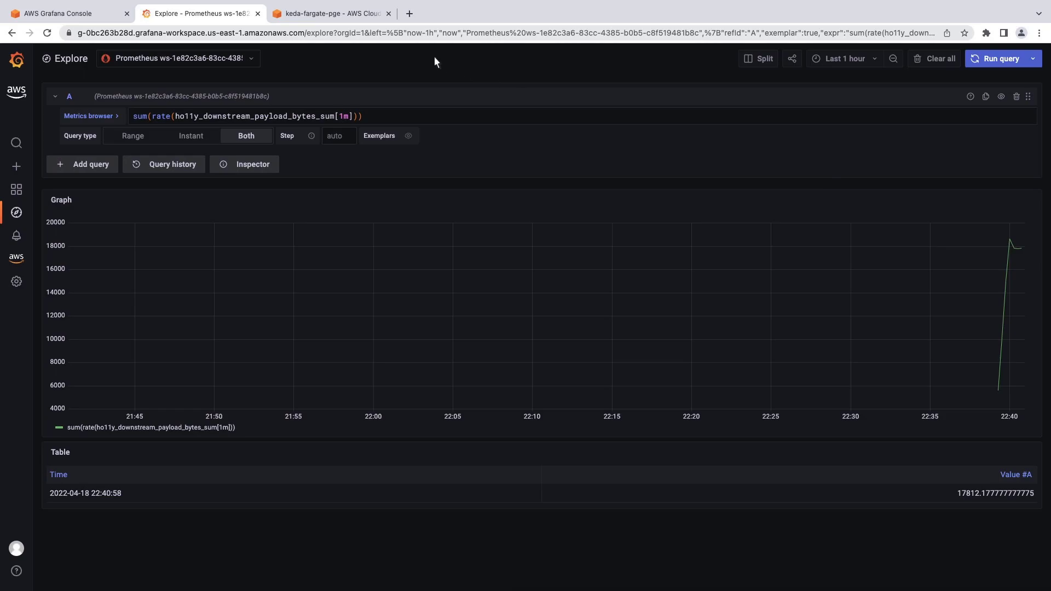
{"action": "left_click", "coordinate": [329, 13]}
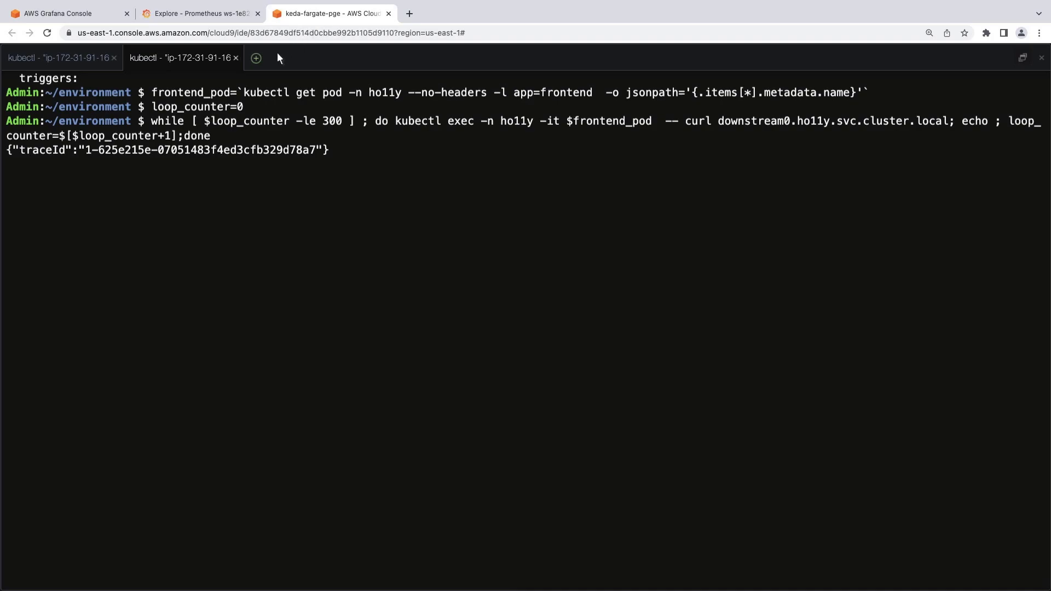
Step: Bring up the Cloud9 new-tab options beside the downstream0 curl-loop terminal
{"action": "left_click", "coordinate": [256, 58]}
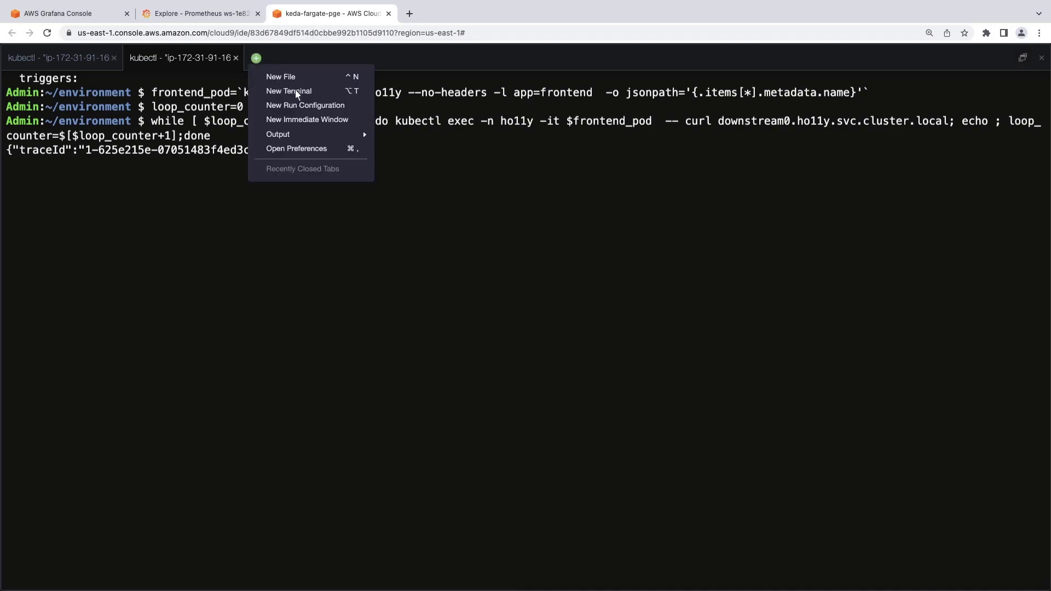
Step: Confirm a second downstream0 pod with kubectl get pods -n ho11y, then rerun Grafana's payload rate query (~27,100)
{"action": "left_click", "coordinate": [288, 91]}
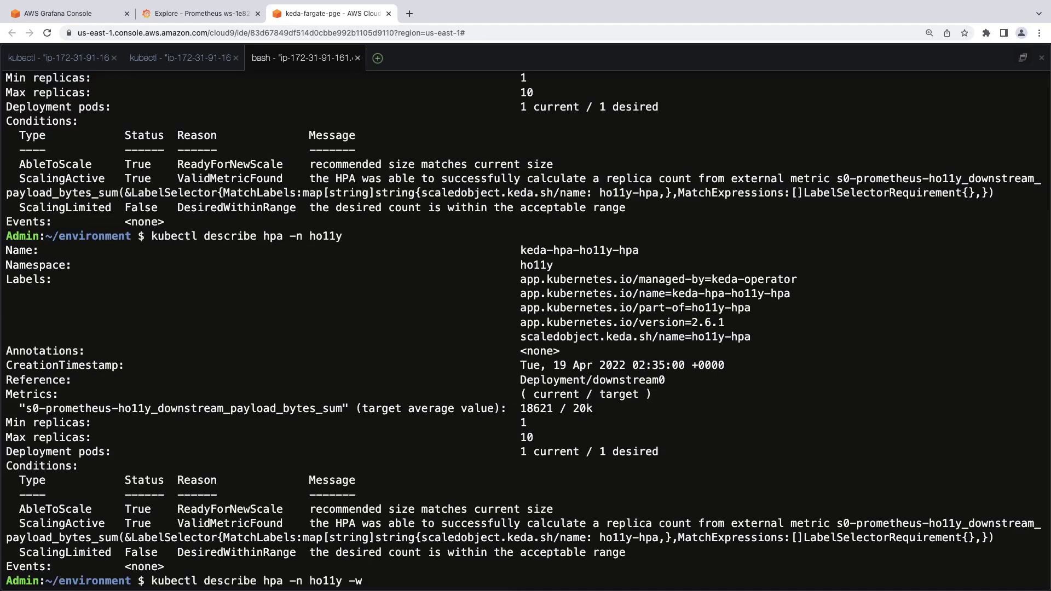
{"action": "type", "text": "clear"}
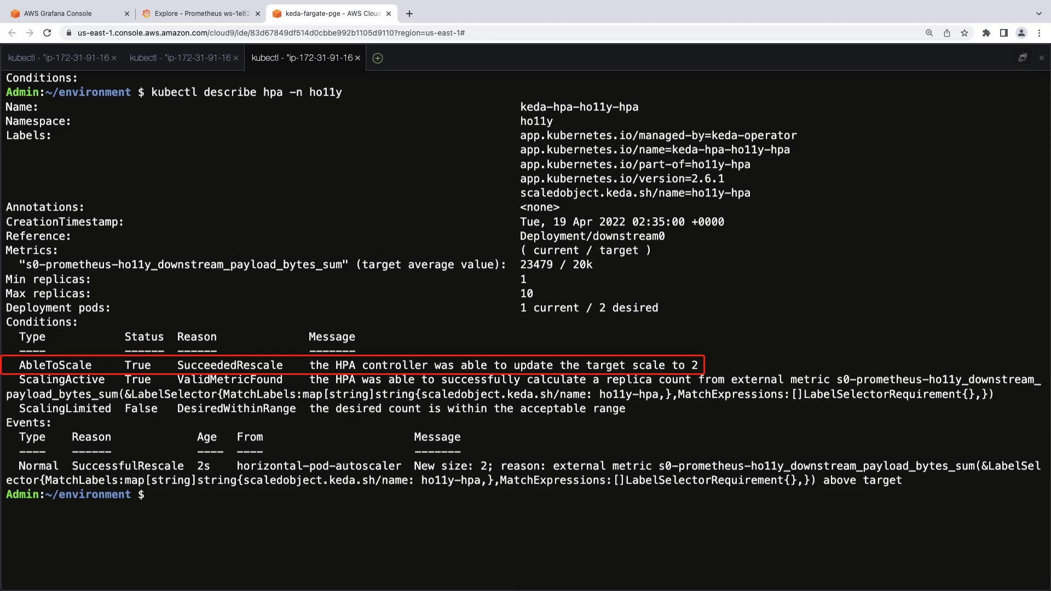
{"action": "type", "text": "kubectl get pods -n ho11y"}
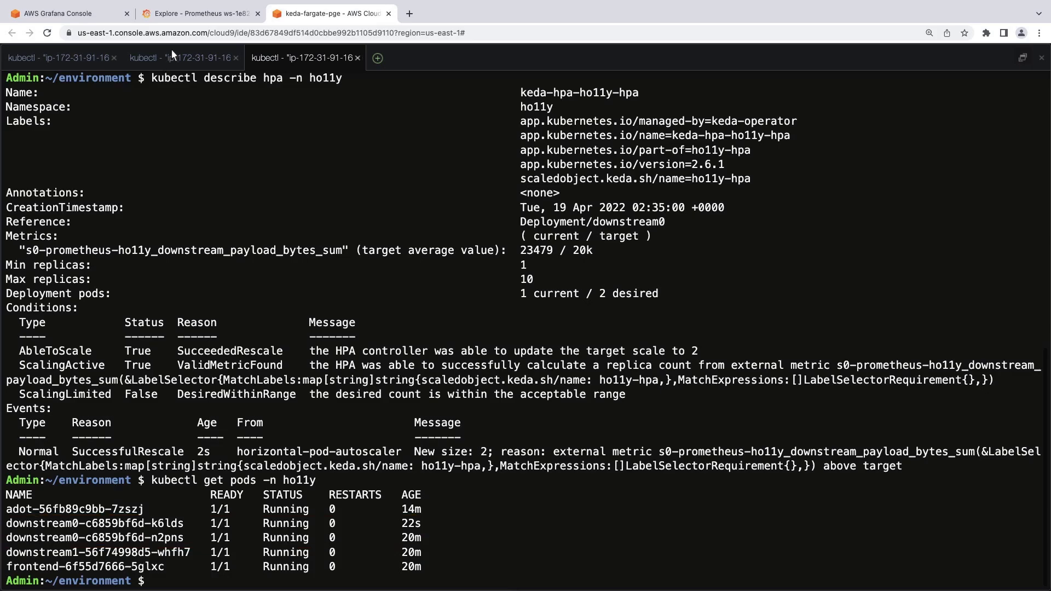
{"action": "left_click", "coordinate": [194, 14]}
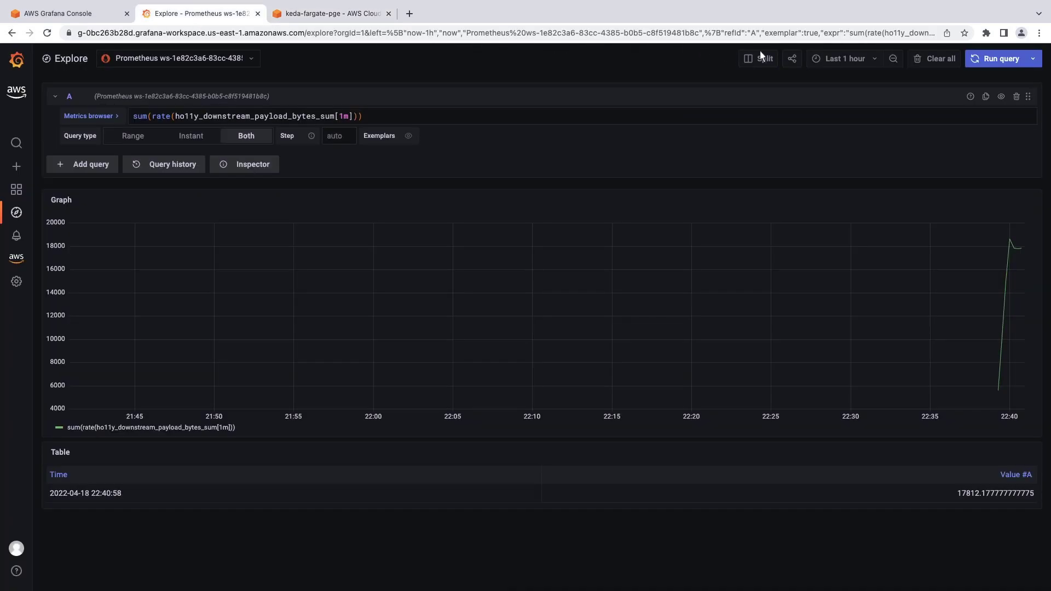
{"action": "left_click", "coordinate": [999, 58]}
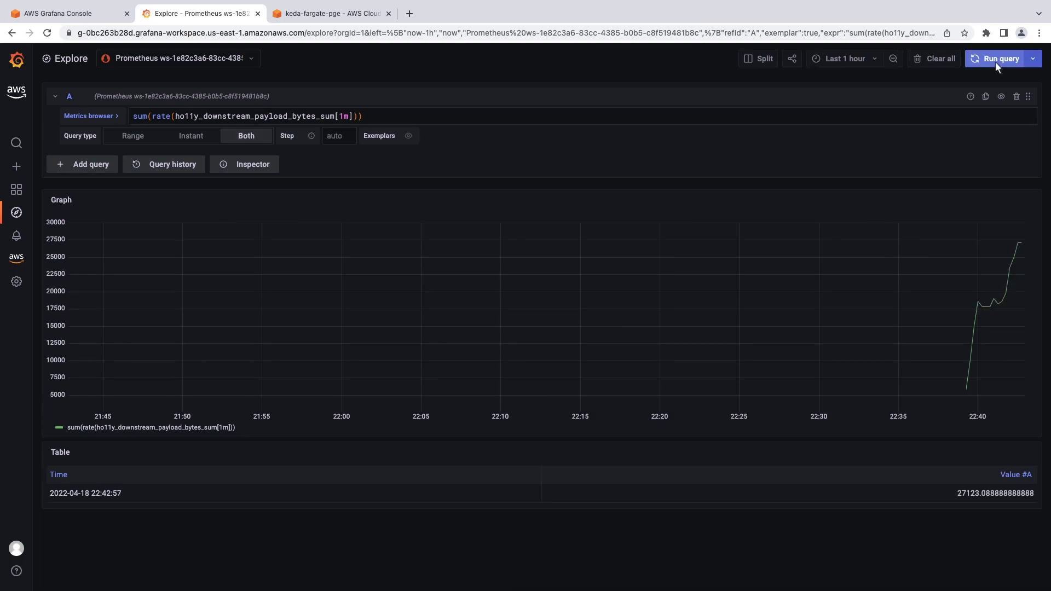